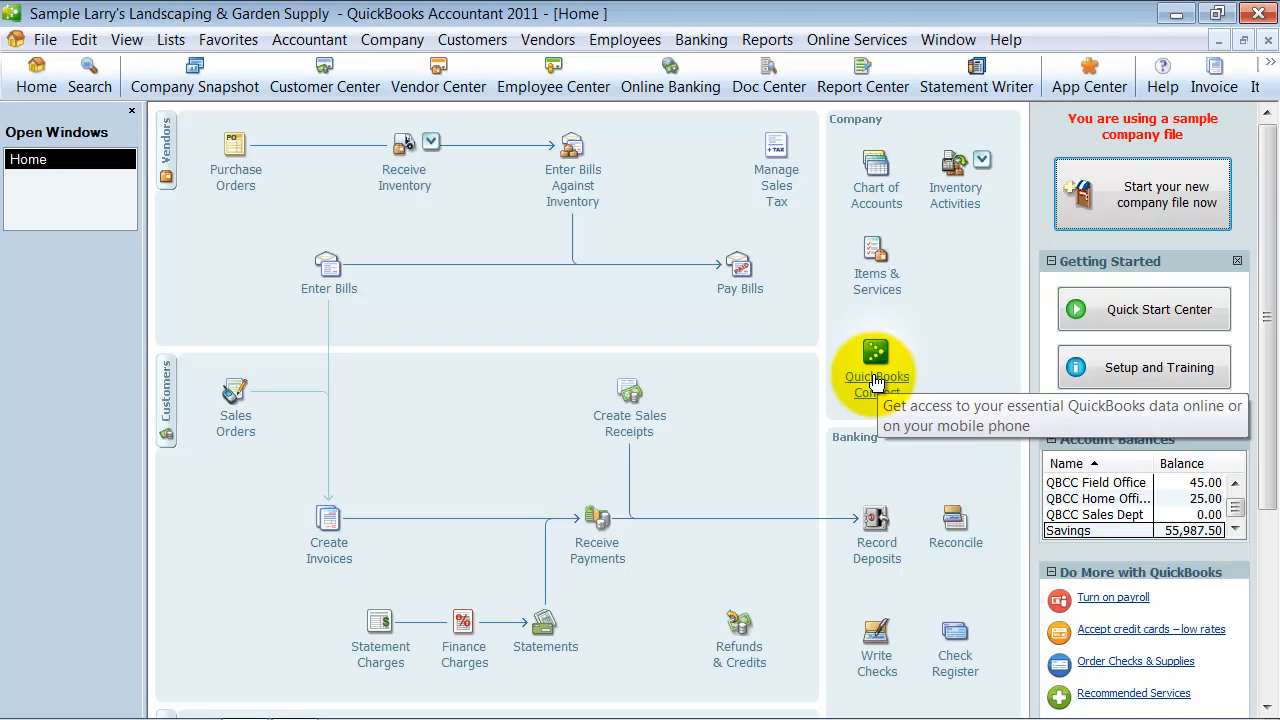
mouse_move(840, 375)
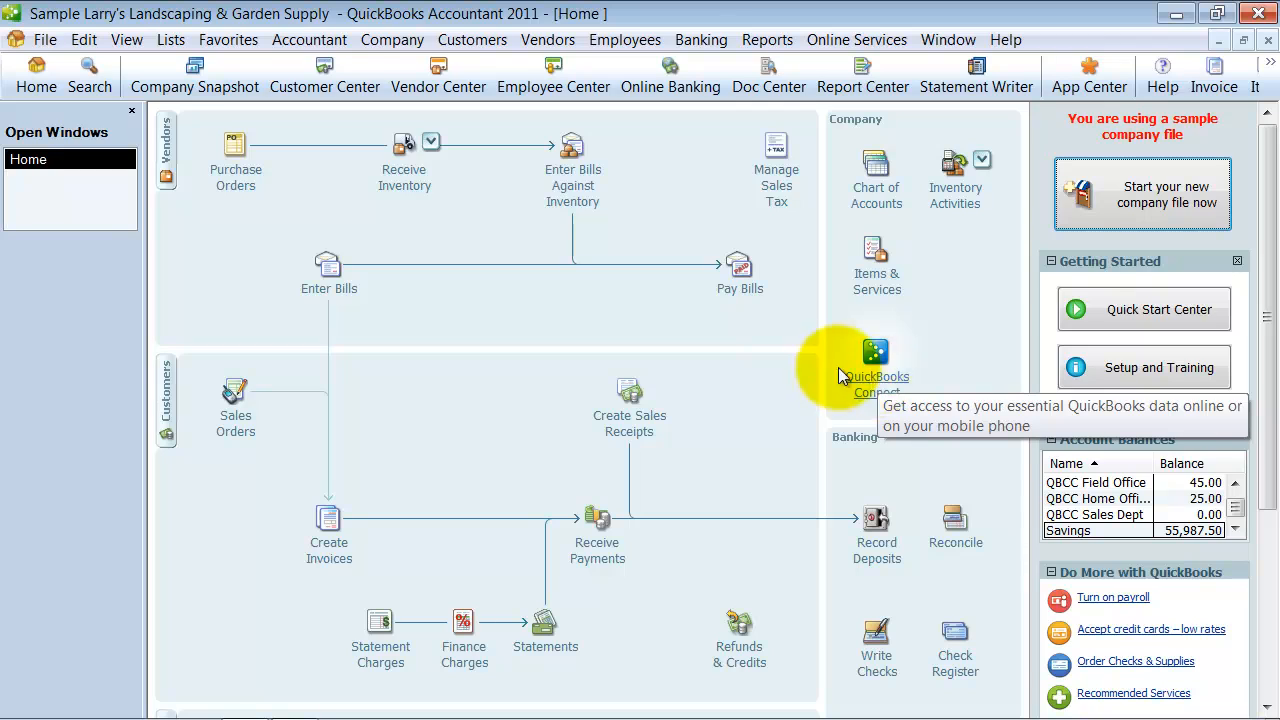
mouse_move(780, 380)
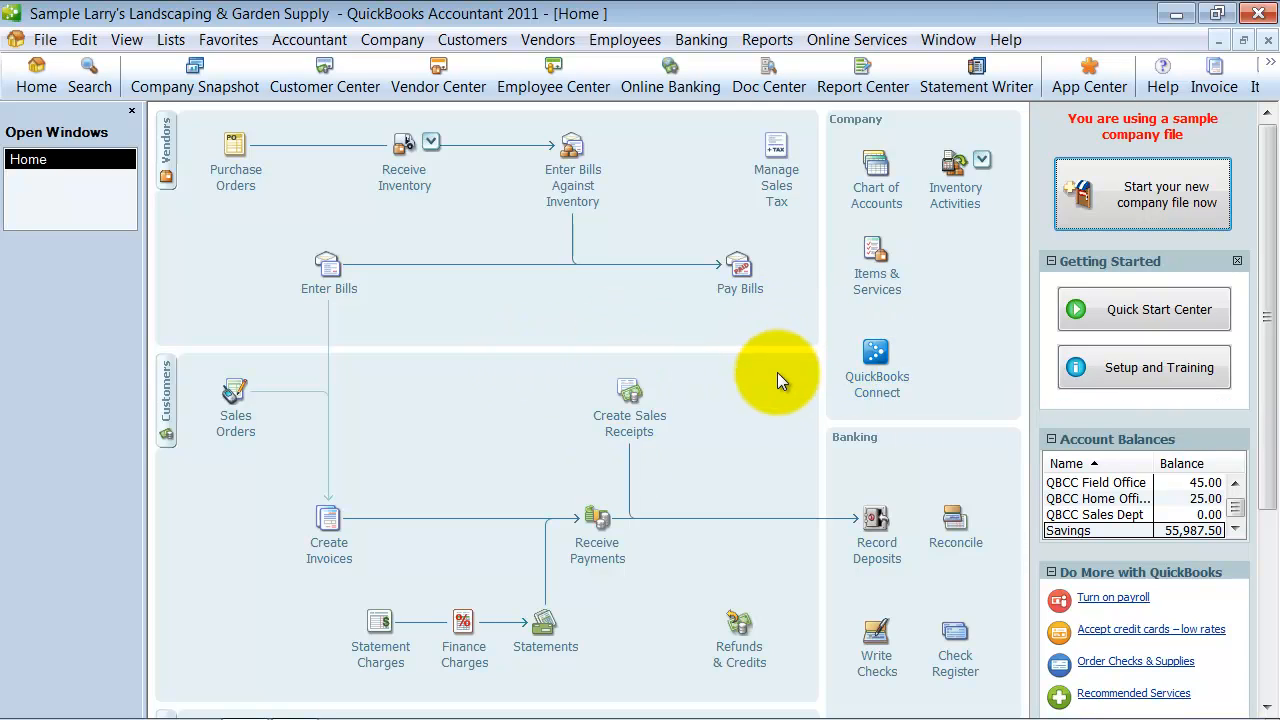
mouse_move(778, 382)
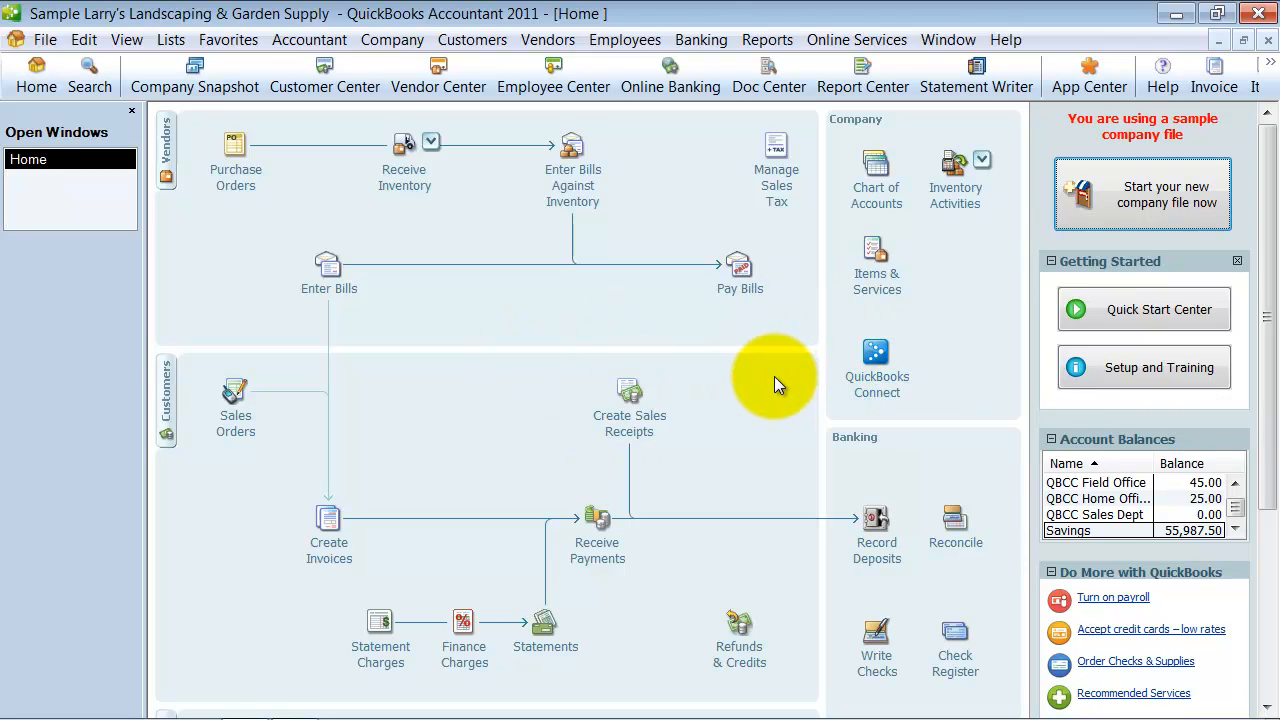
mouse_move(701, 40)
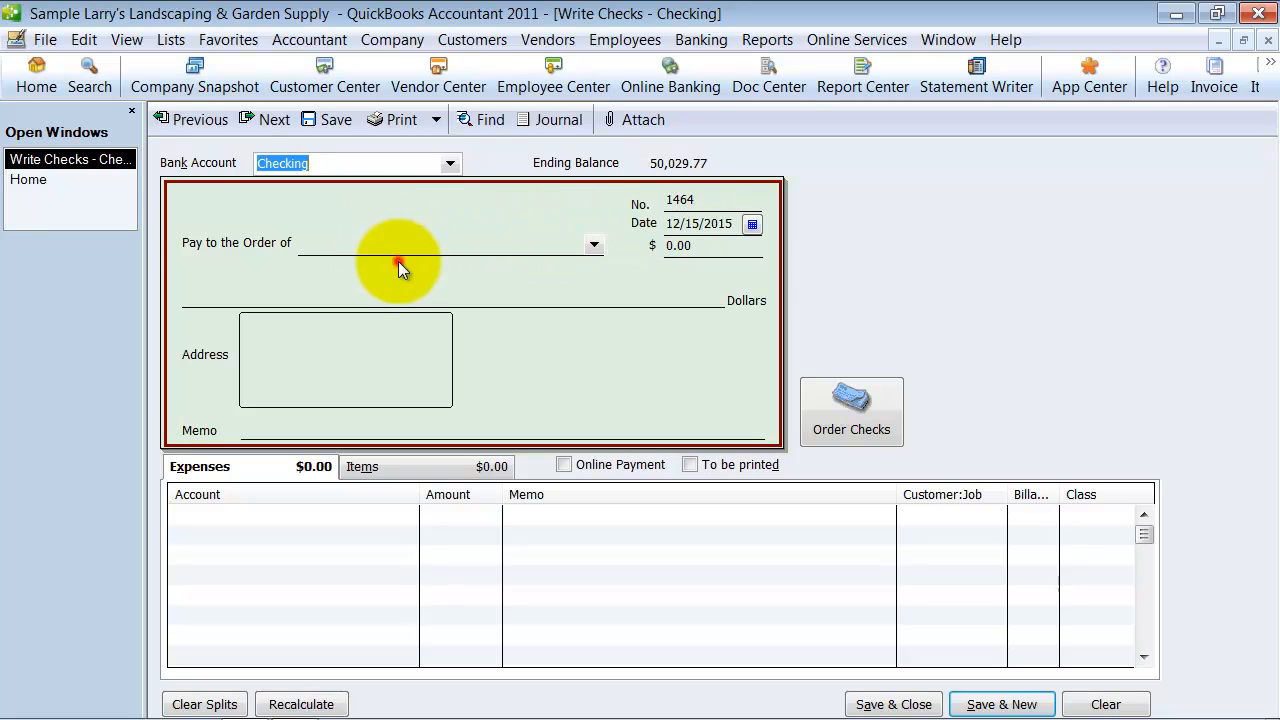
Make the check payable to Credit Card for 4,258 and start picking the first expense account.
type("Credit Card")
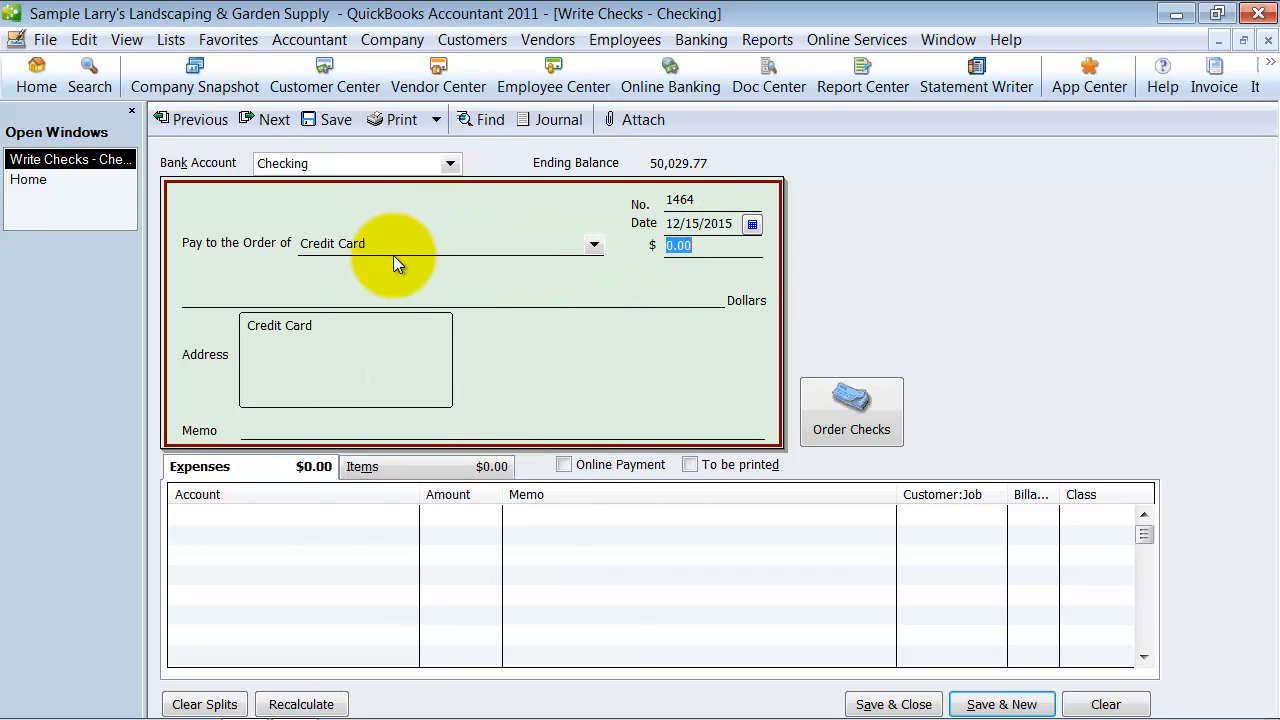
type("4,258")
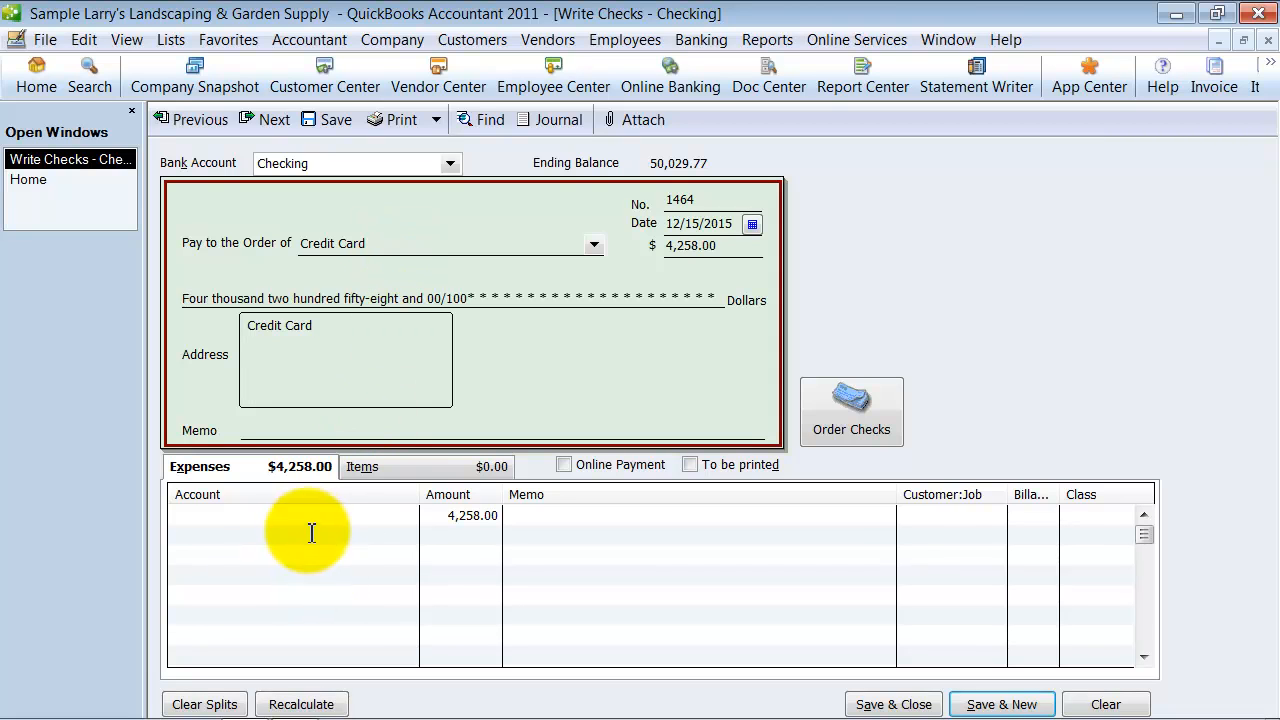
left_click(408, 515)
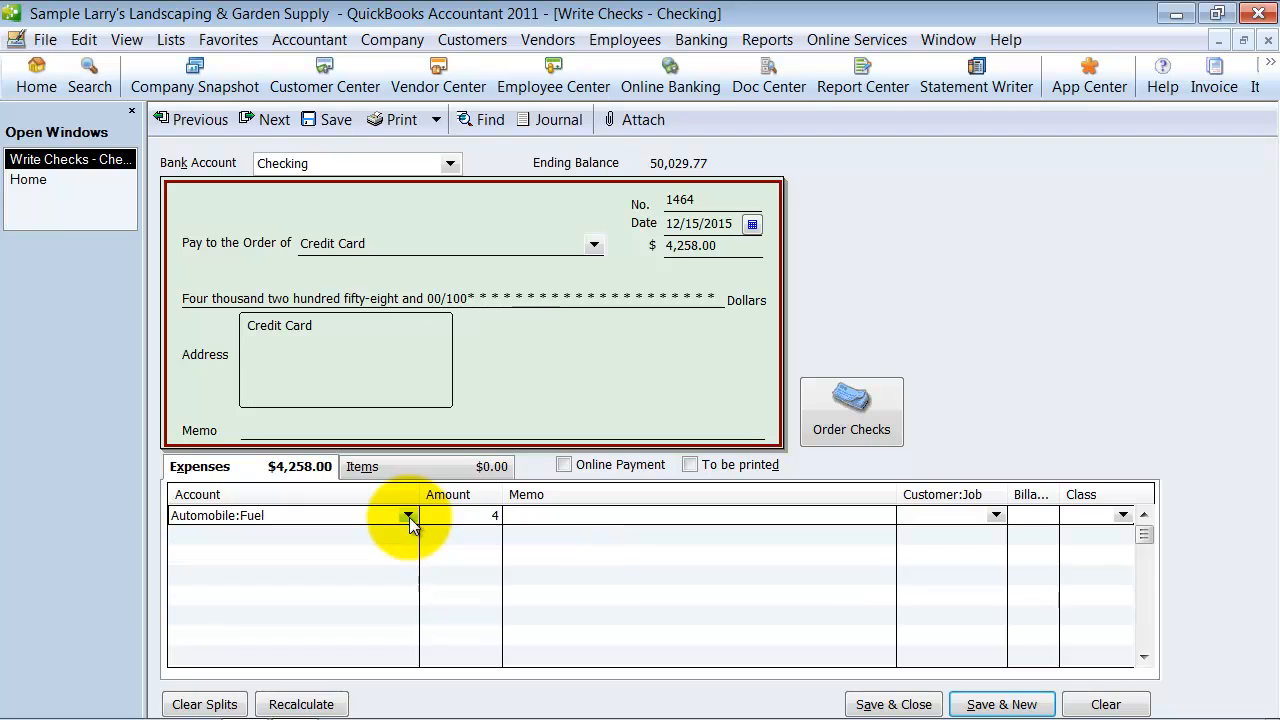
left_click(409, 516)
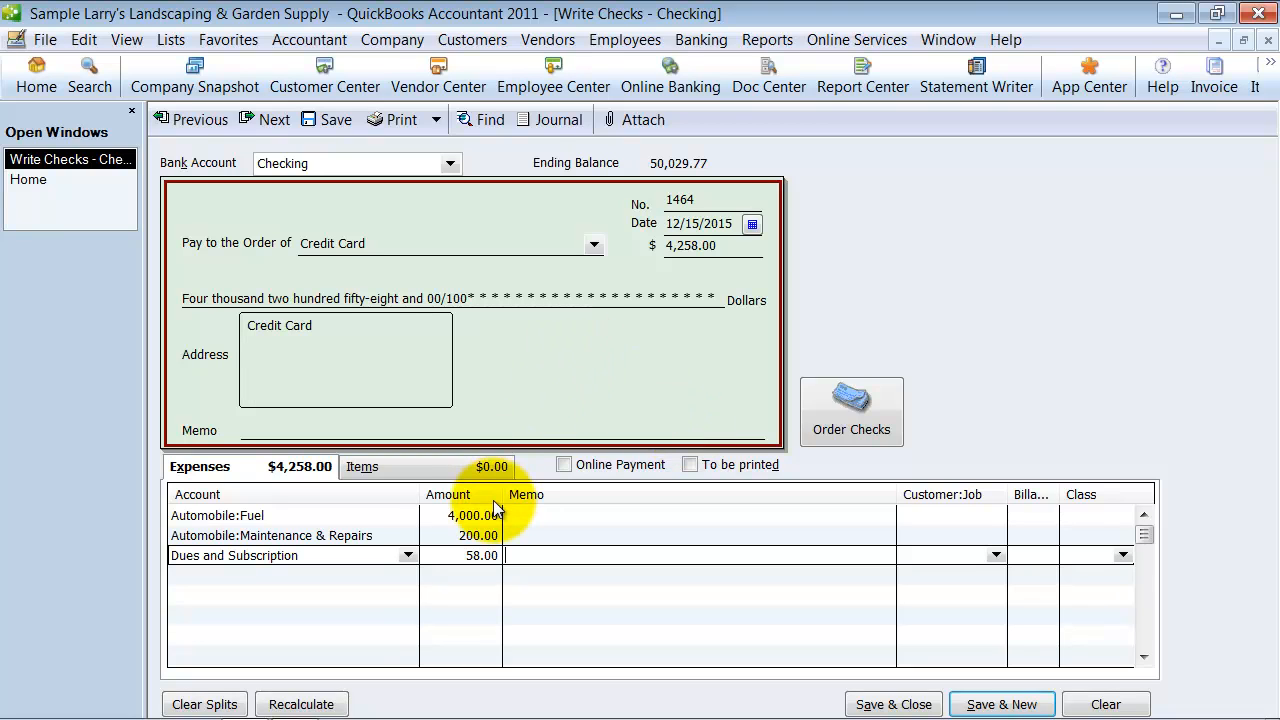
mouse_move(412, 528)
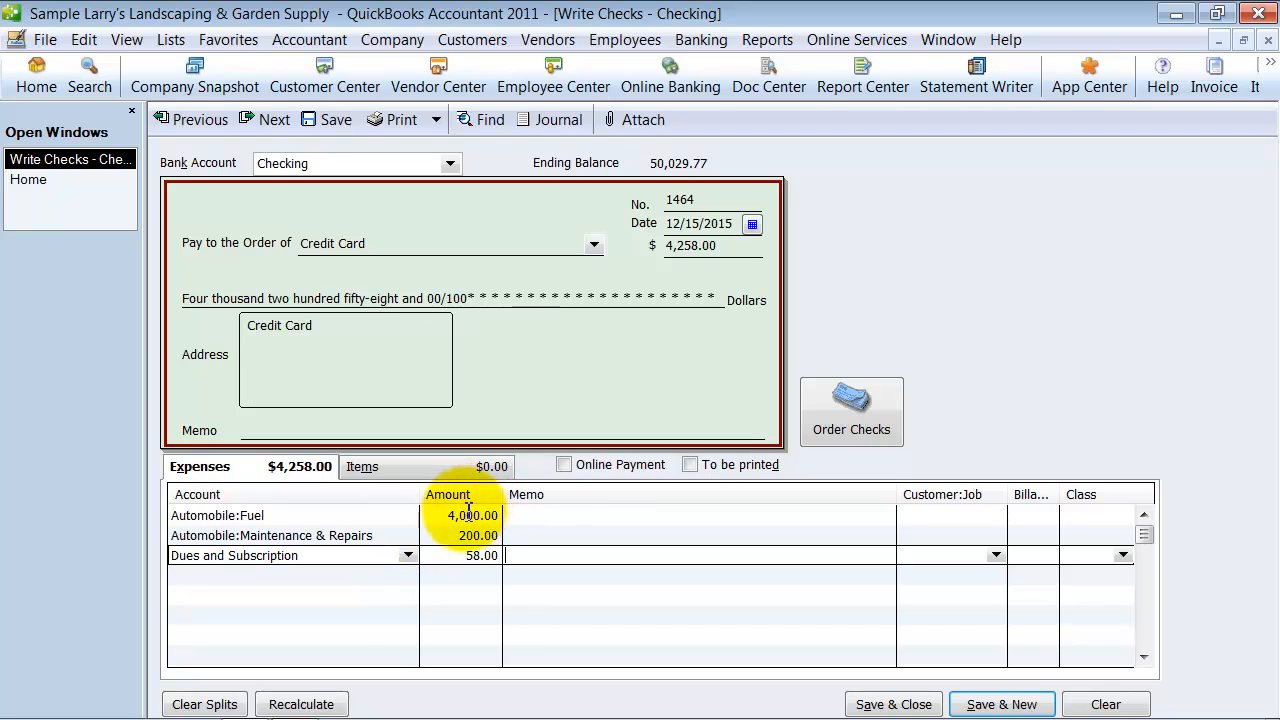
left_click(468, 515)
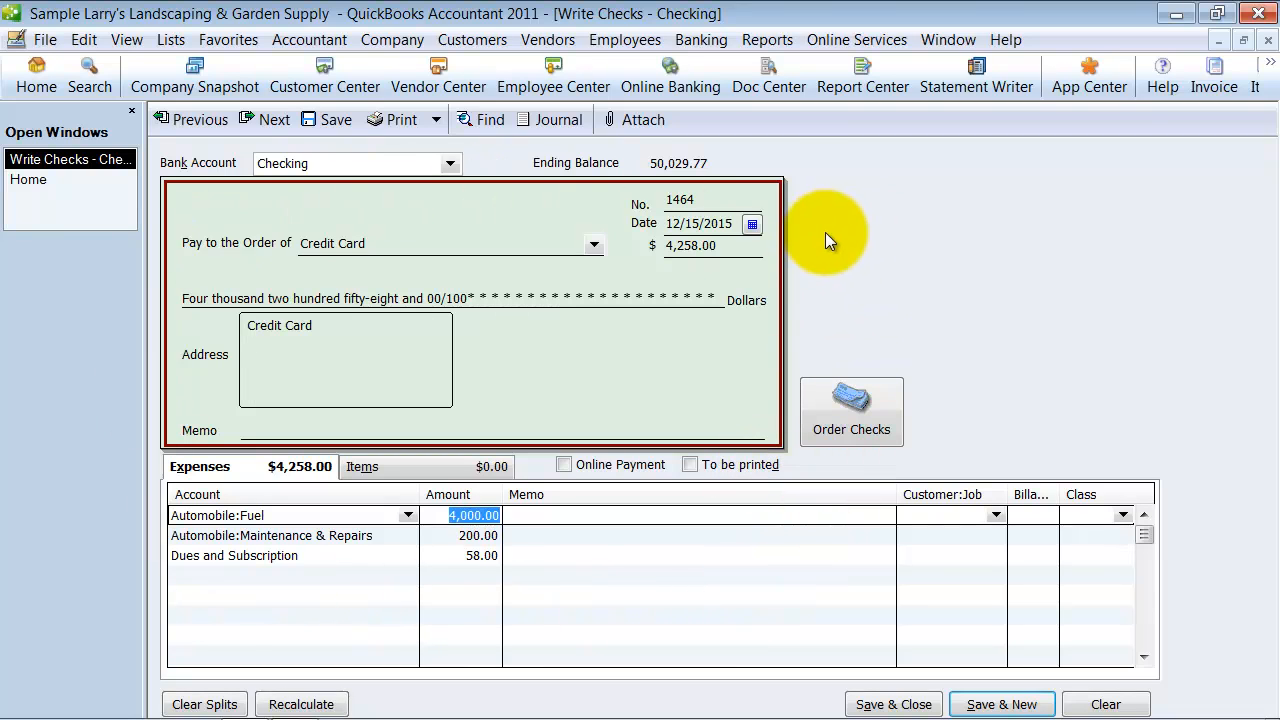
left_click(705, 223)
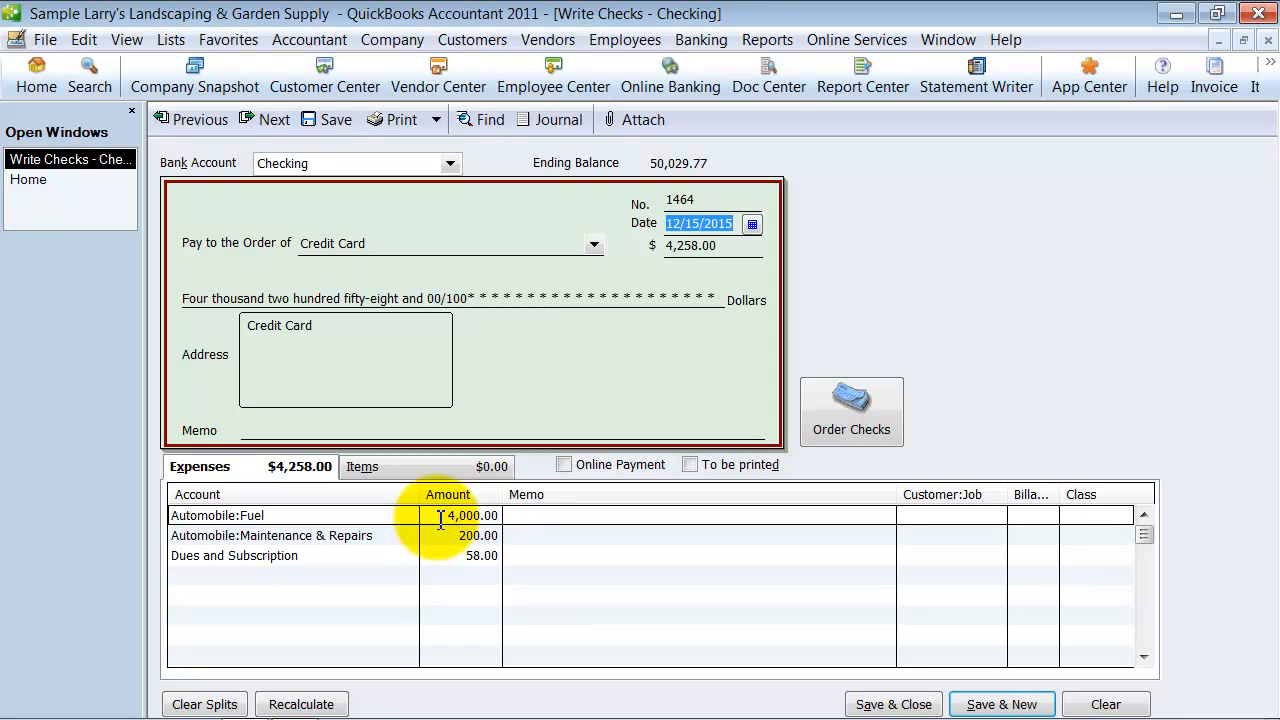
left_click(270, 535)
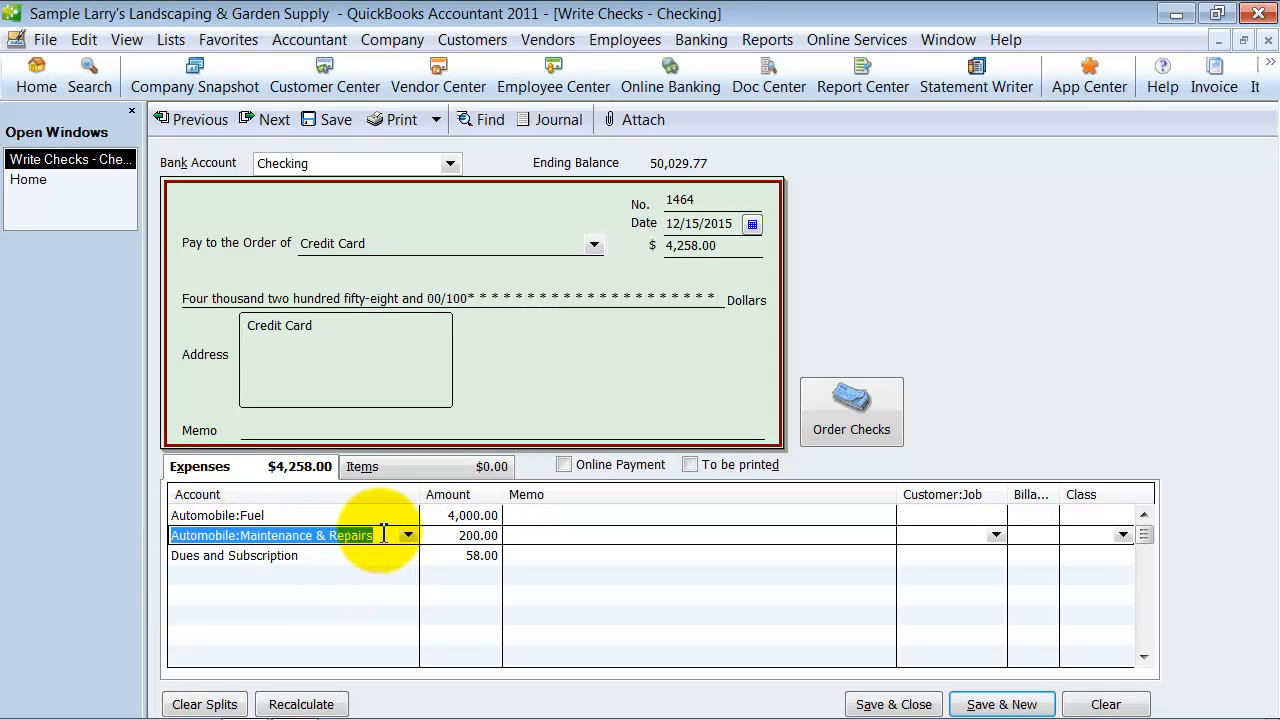
mouse_move(213, 581)
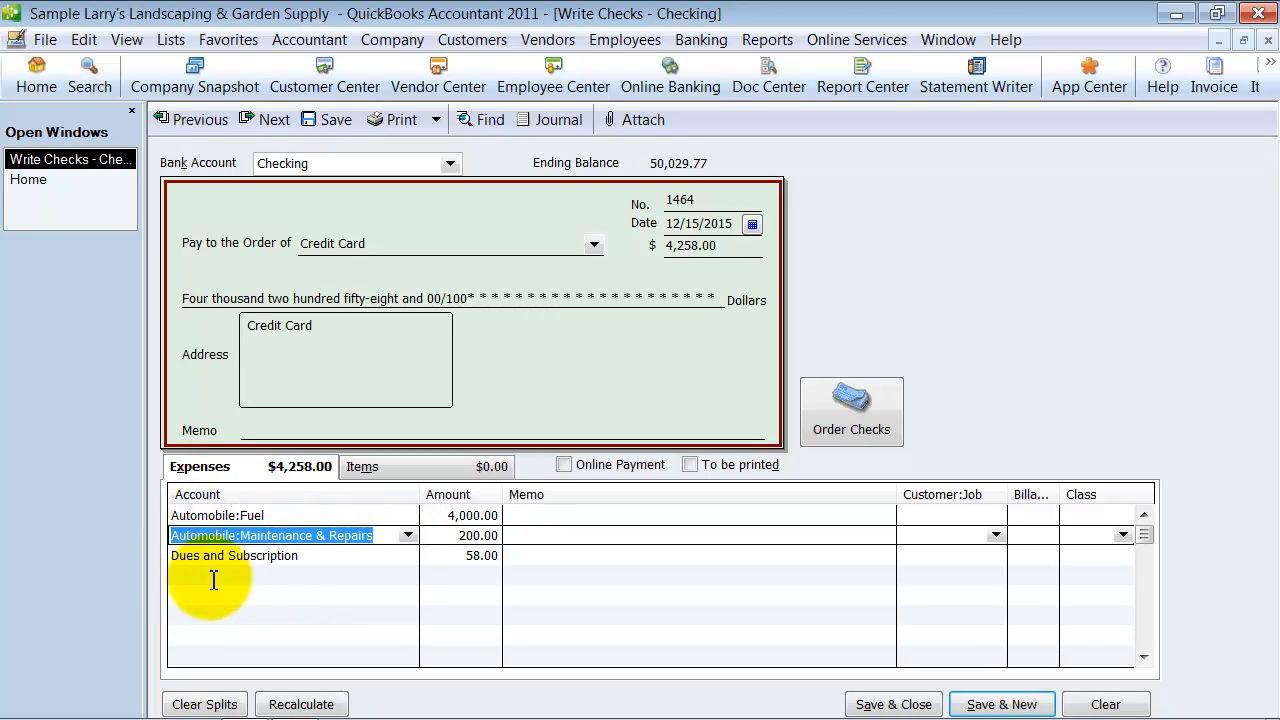
mouse_move(282, 640)
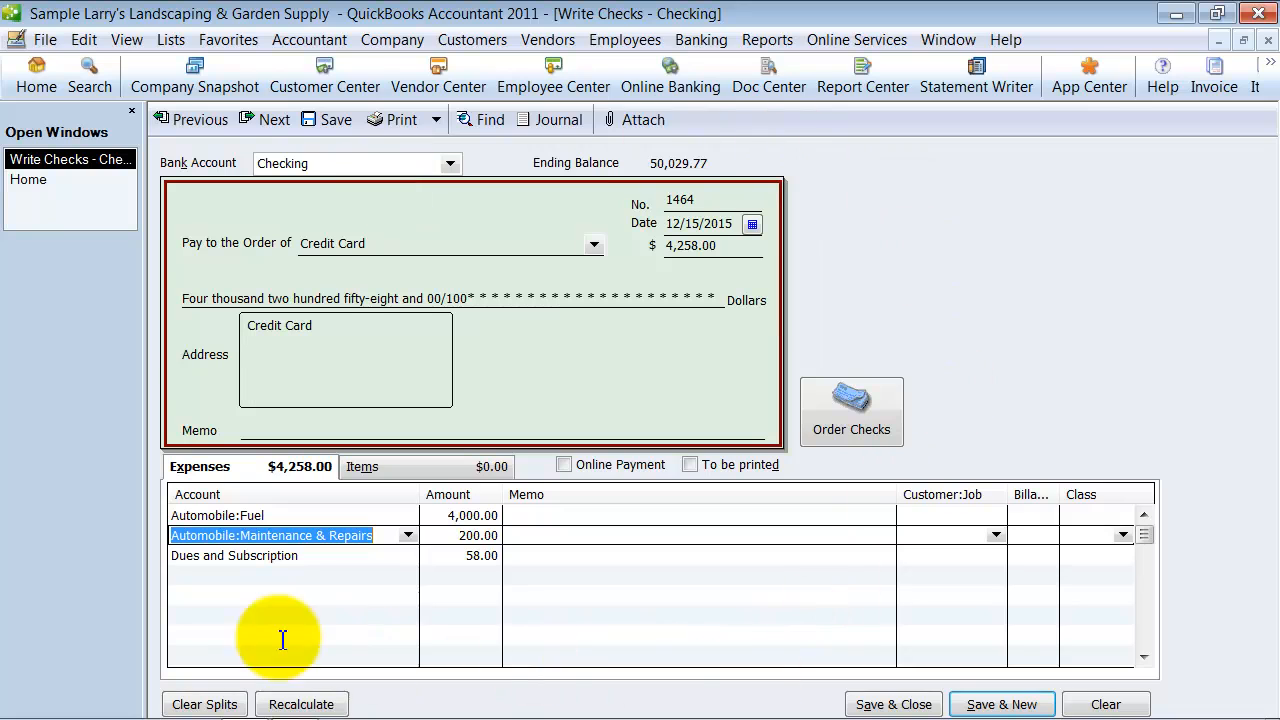
mouse_move(411, 590)
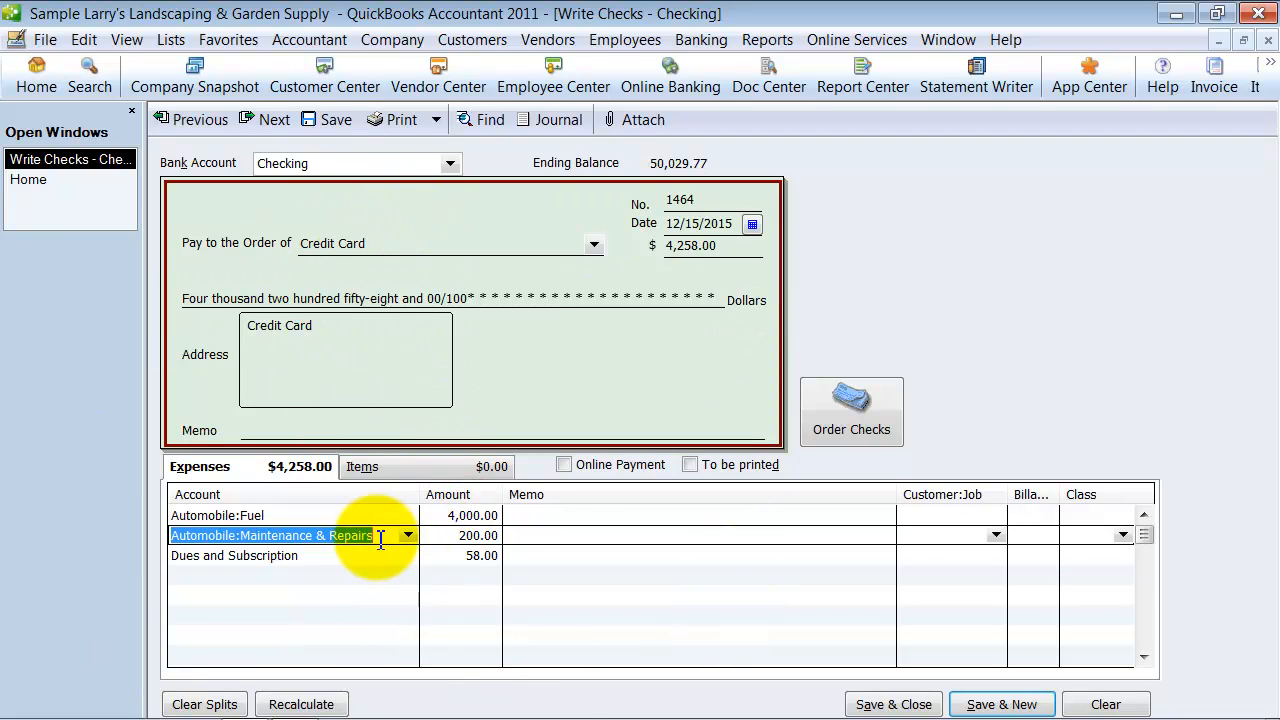
left_click(470, 535)
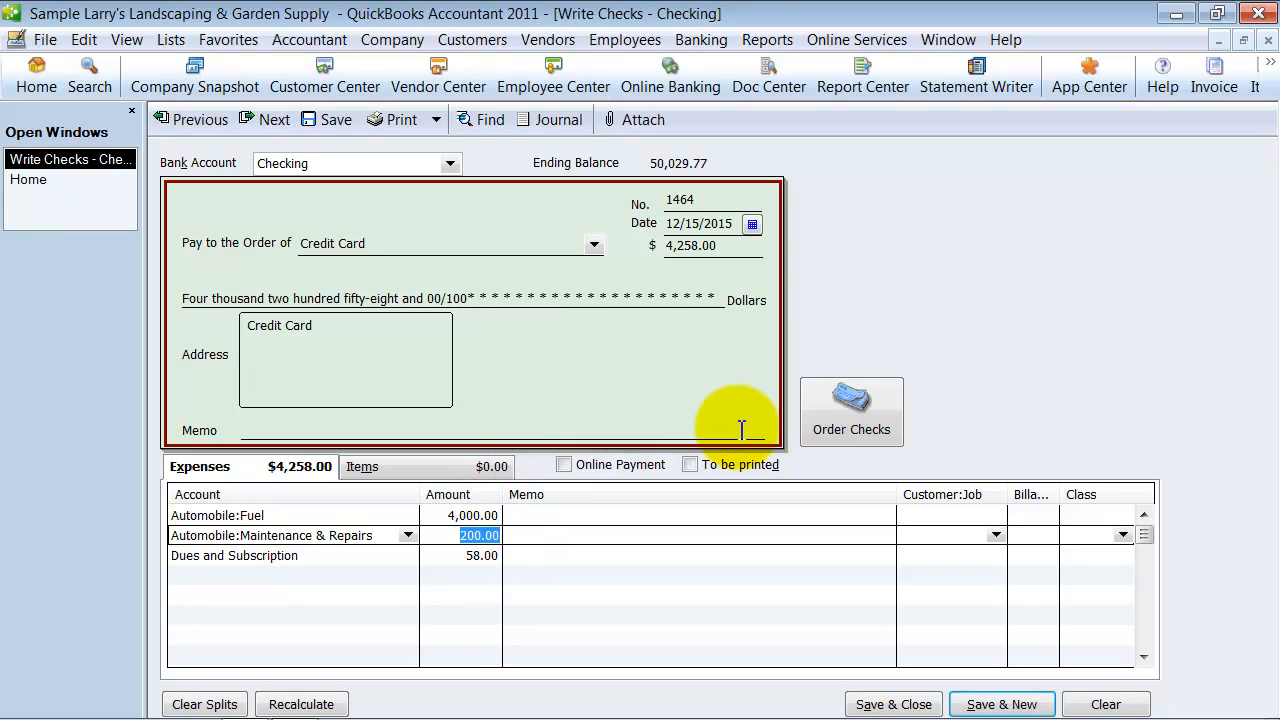
mouse_move(893, 704)
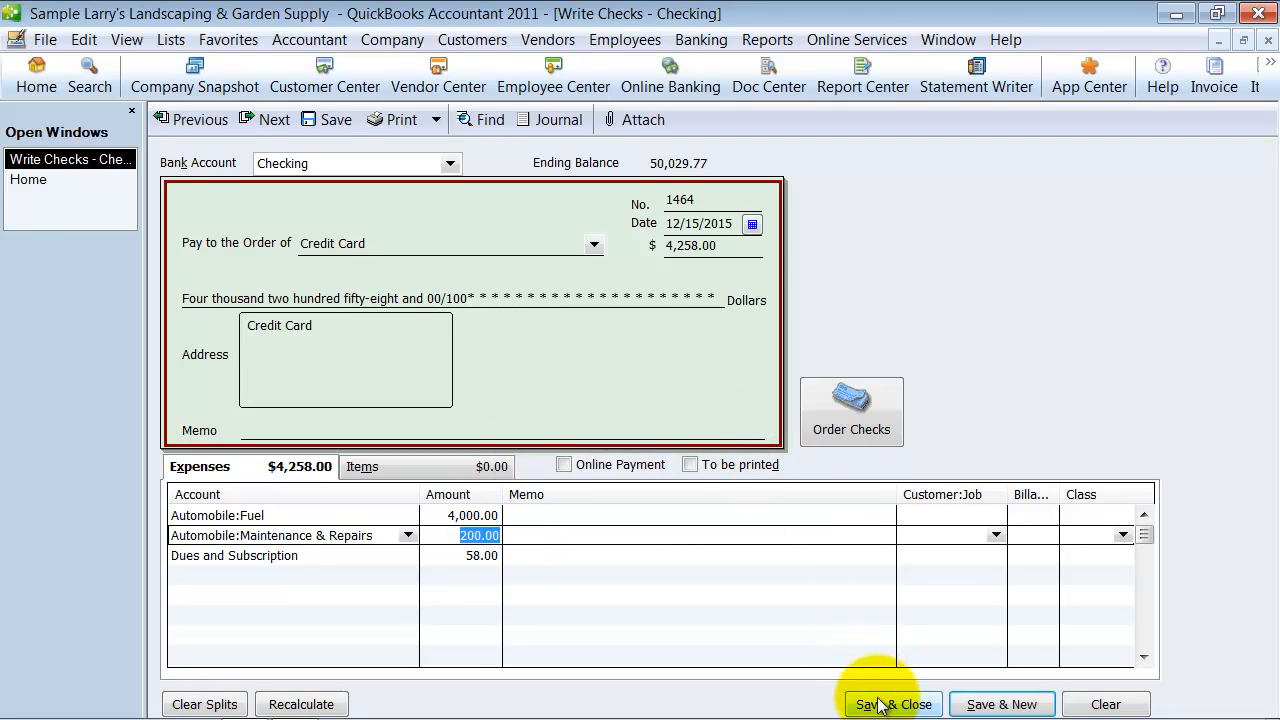
mouse_move(1116, 711)
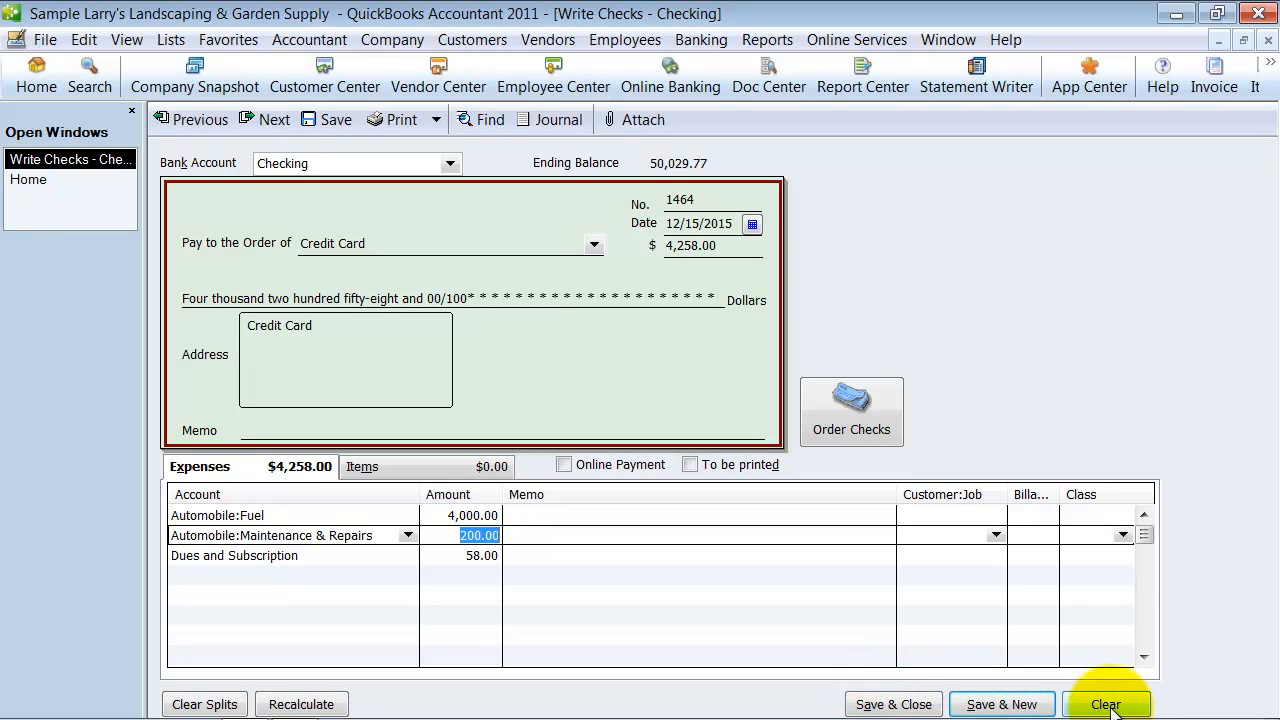
mouse_move(751, 656)
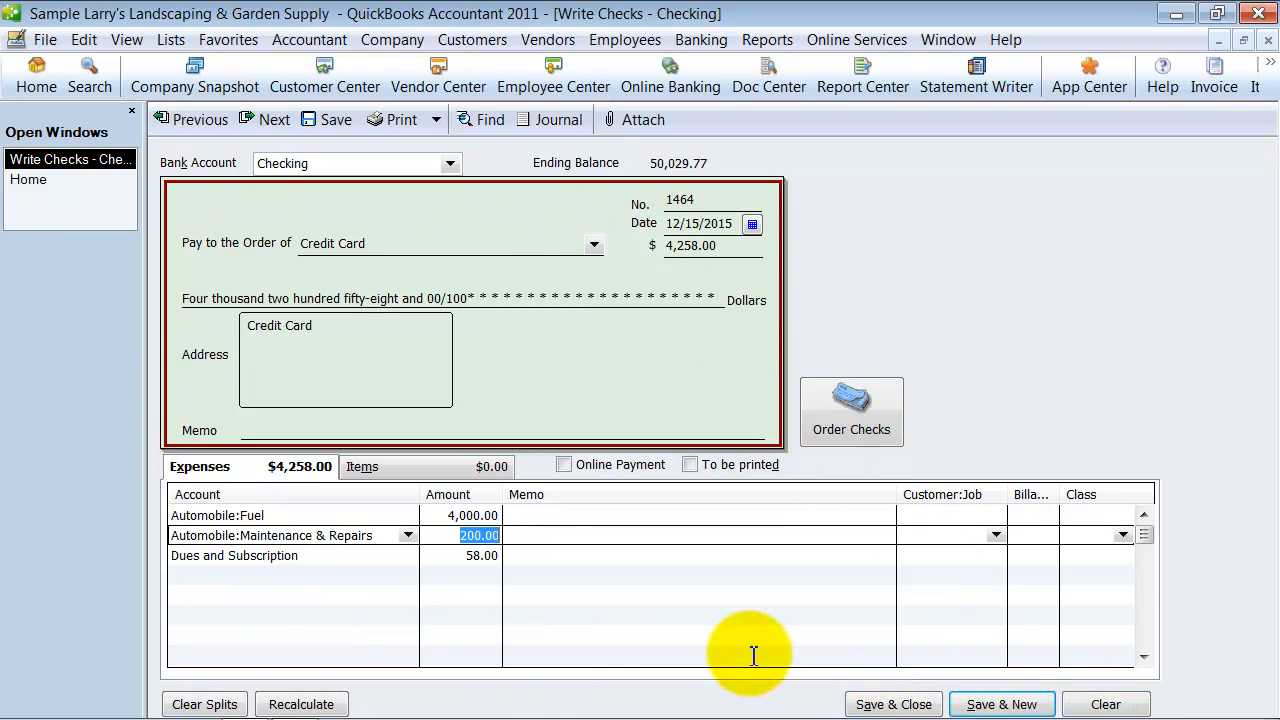
Close the check form and show the Account menu in the Chart of Accounts.
left_click(1107, 704)
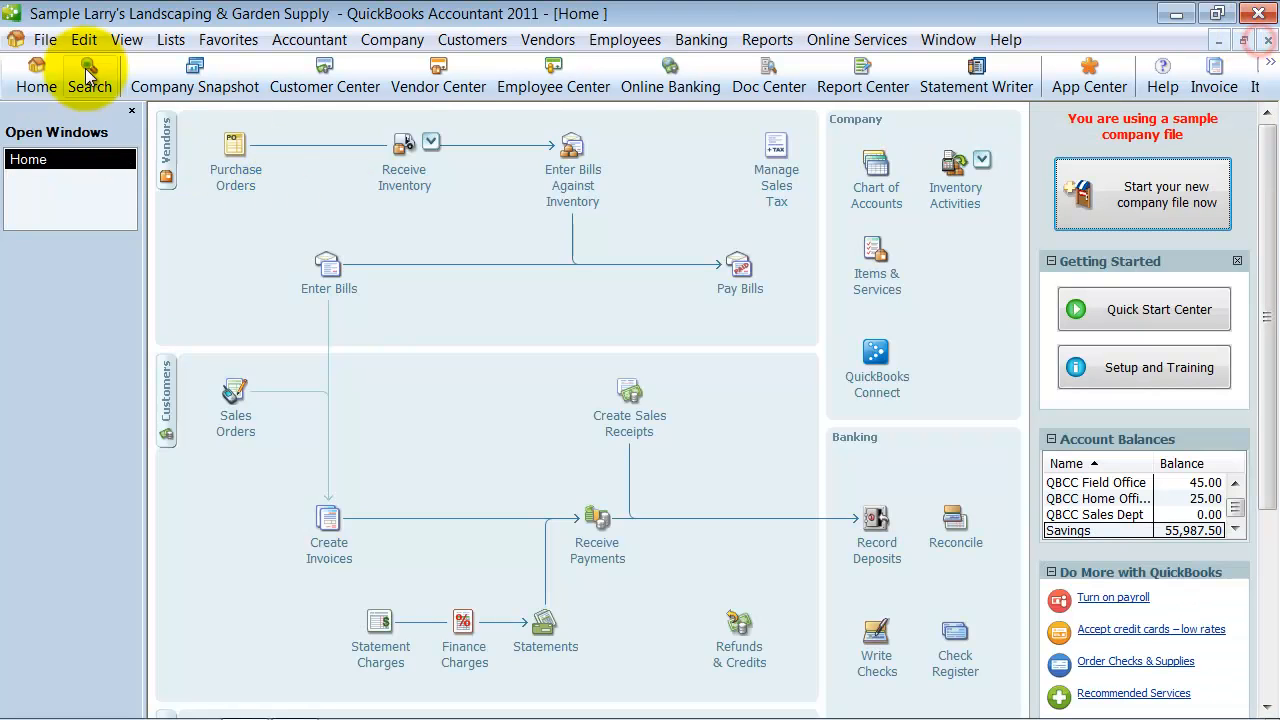
left_click(874, 163)
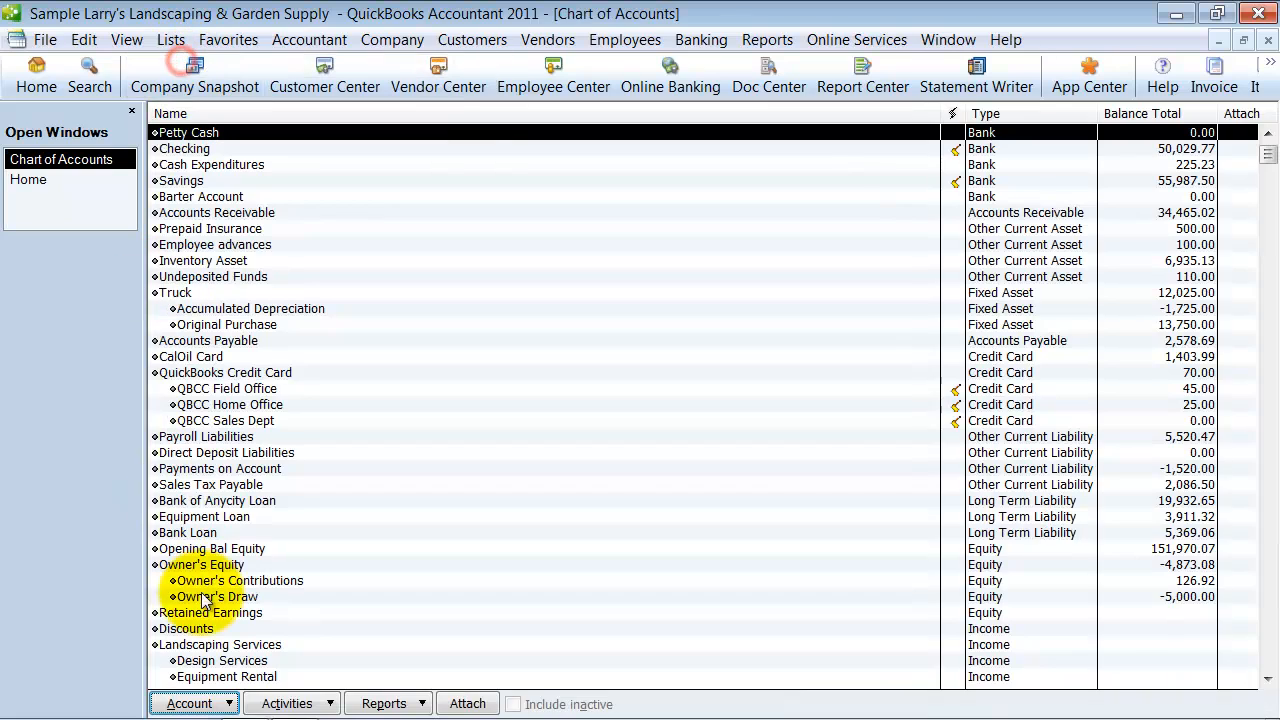
left_click(197, 703)
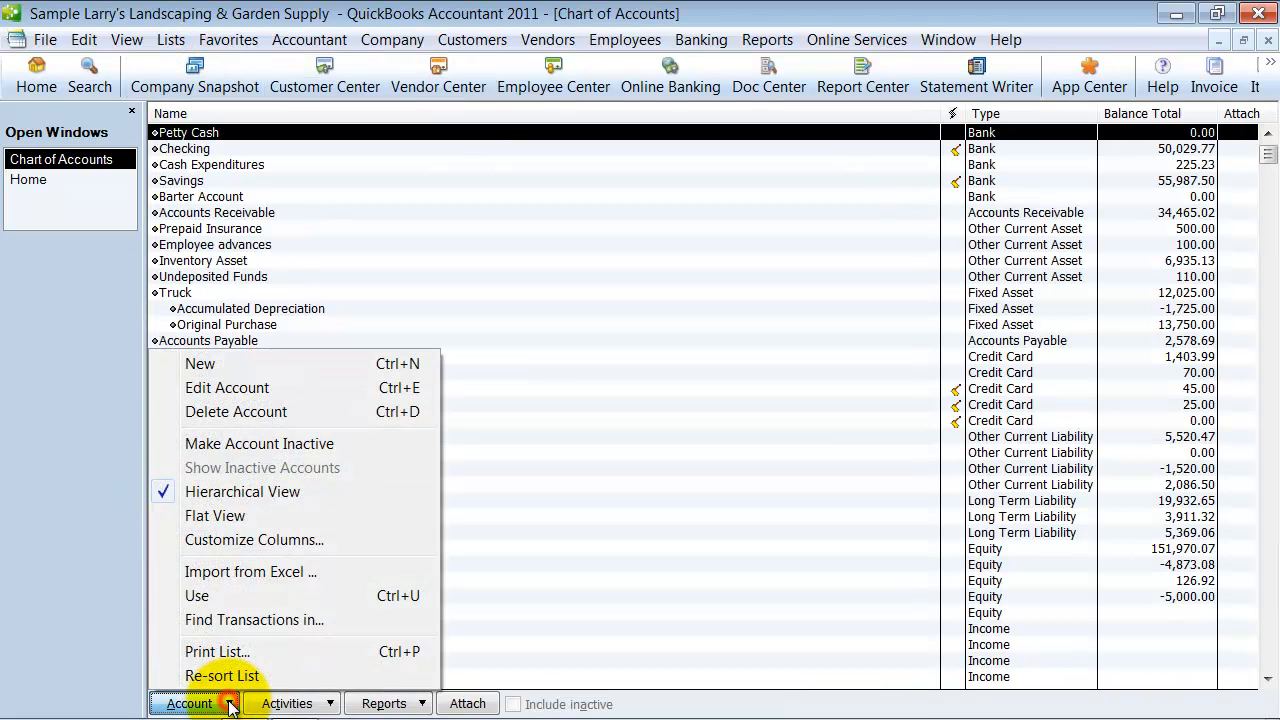
Create and save a new Credit Card type account named Mastercard.
left_click(199, 364)
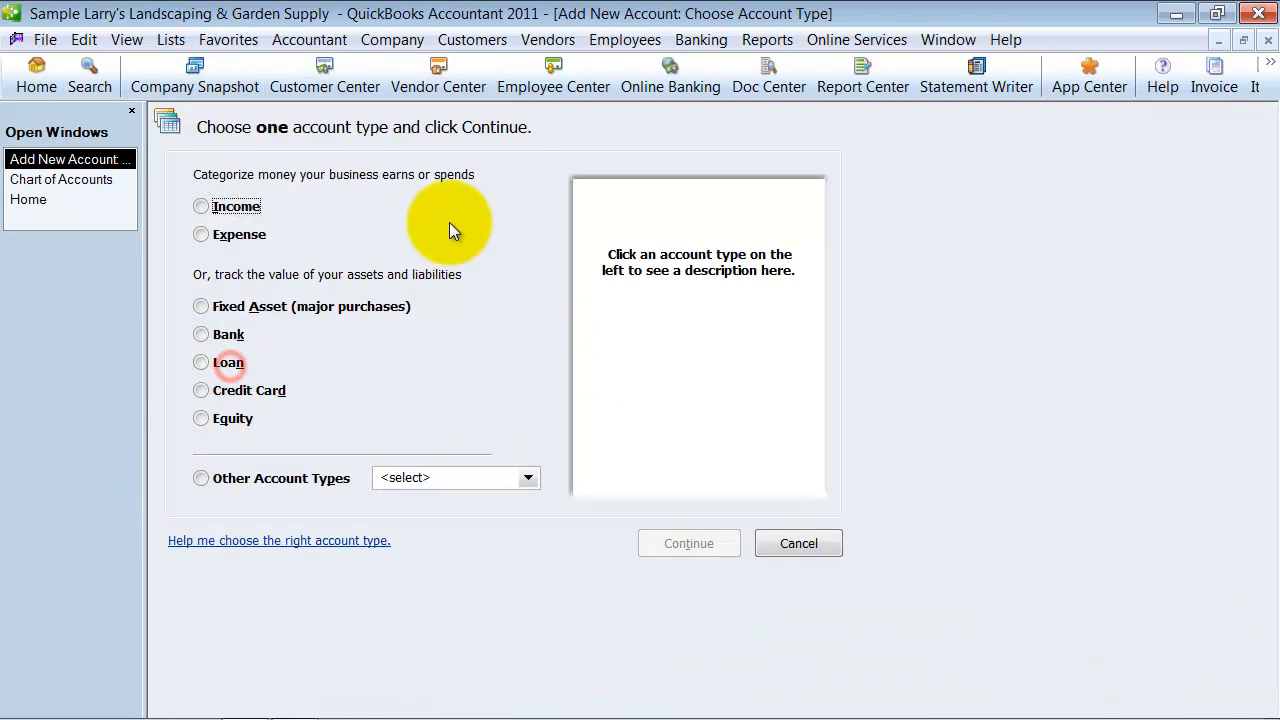
left_click(201, 390)
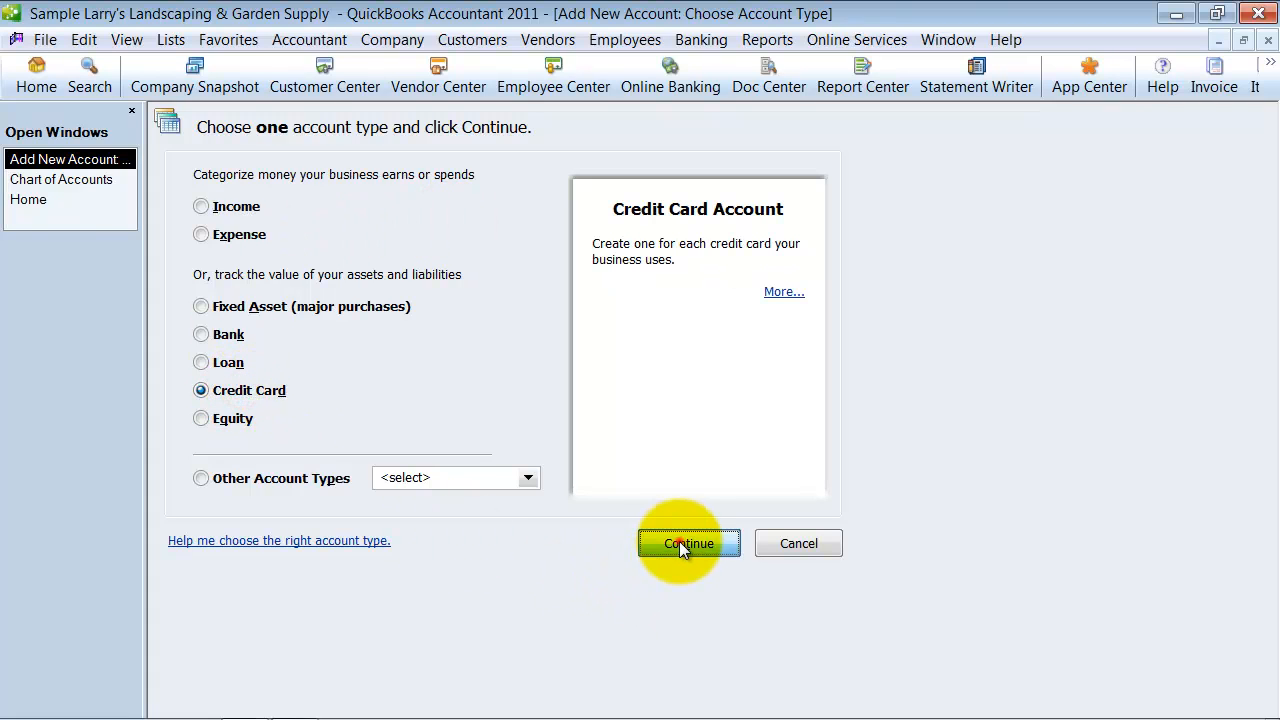
left_click(688, 543)
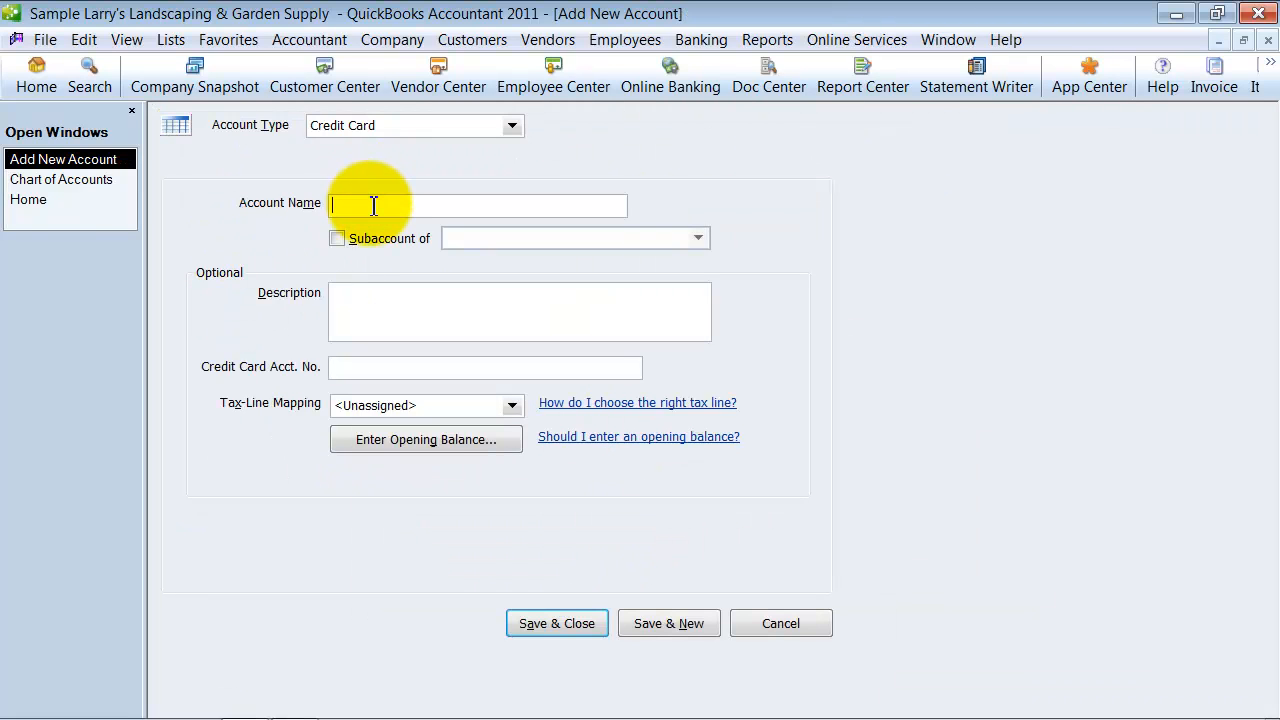
type("Mastercard")
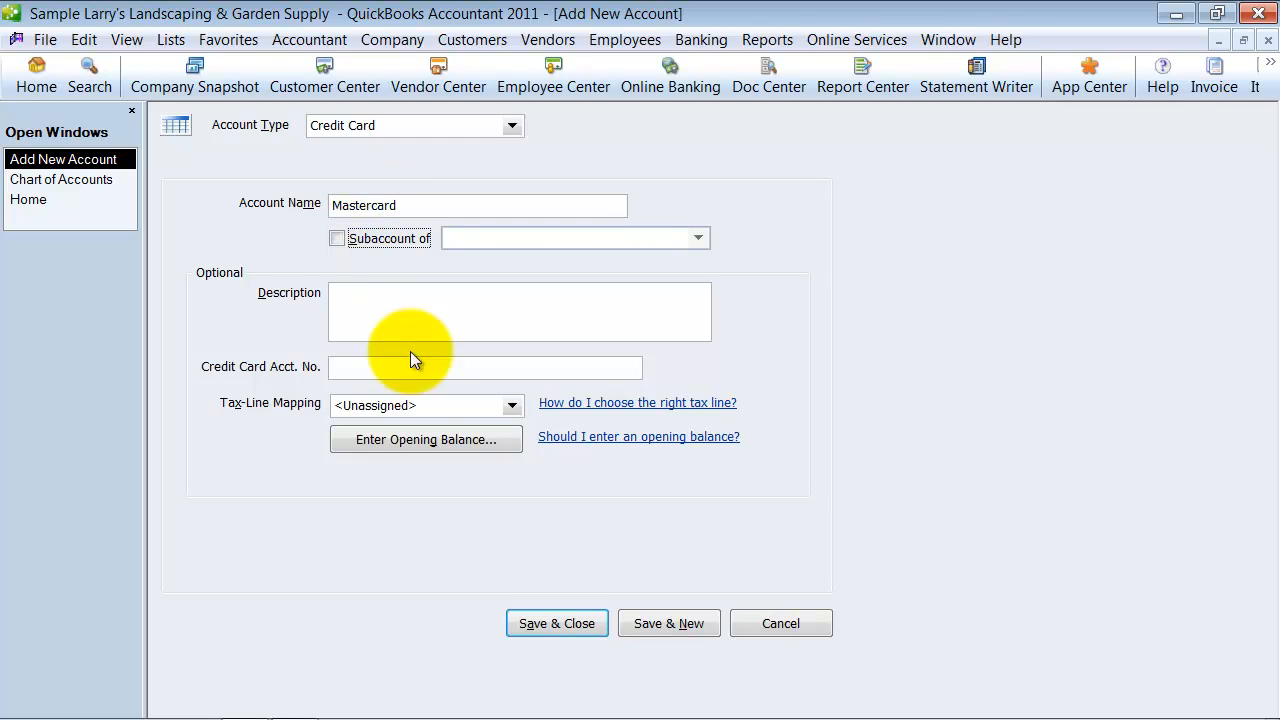
mouse_move(557, 623)
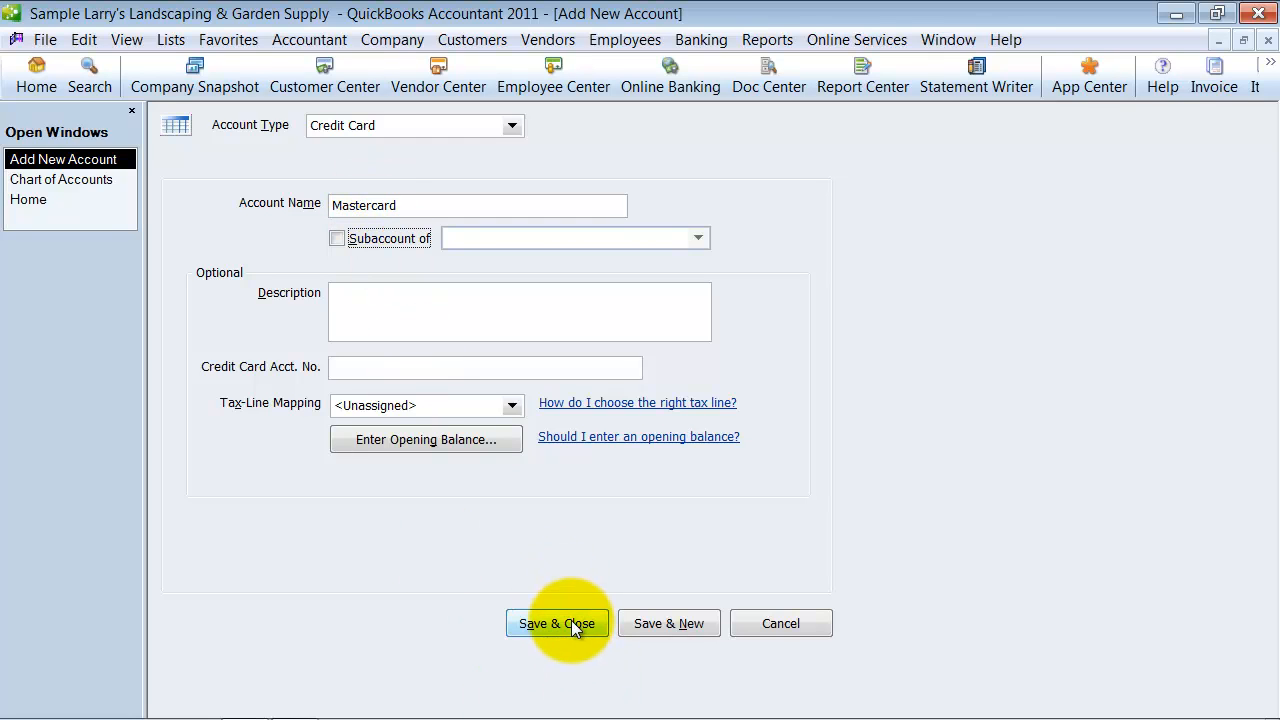
mouse_move(357, 374)
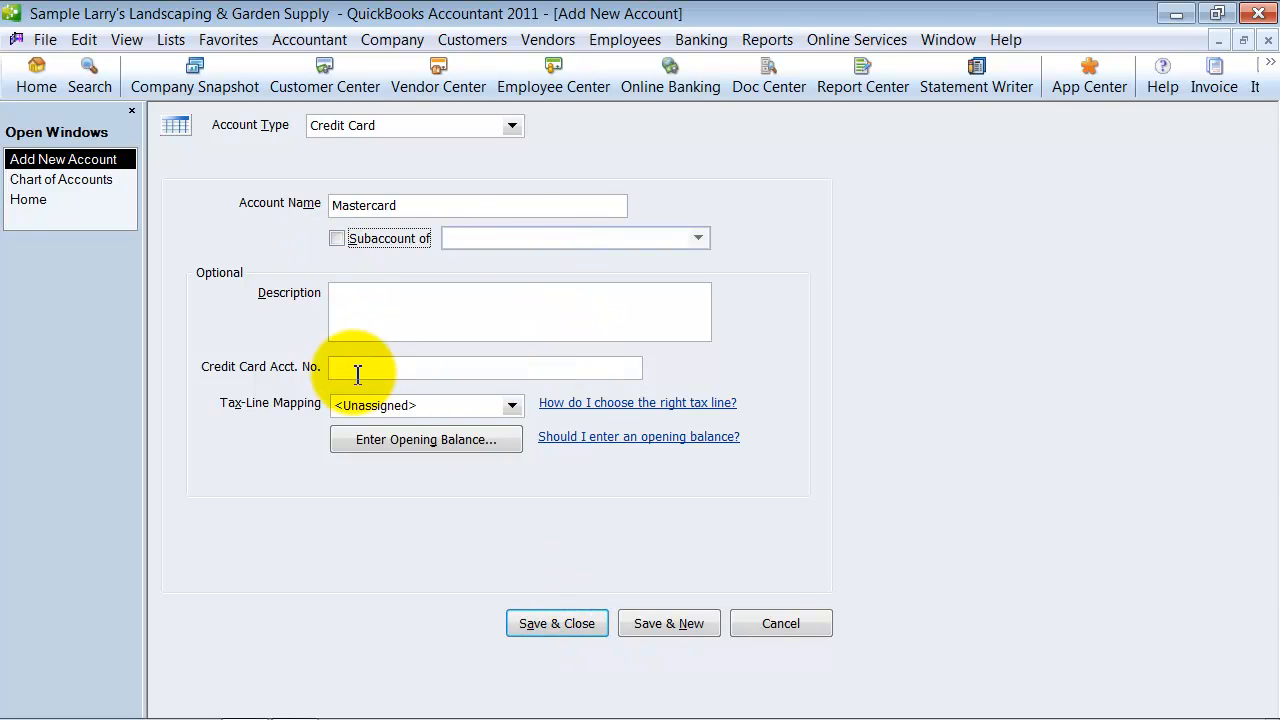
mouse_move(511, 406)
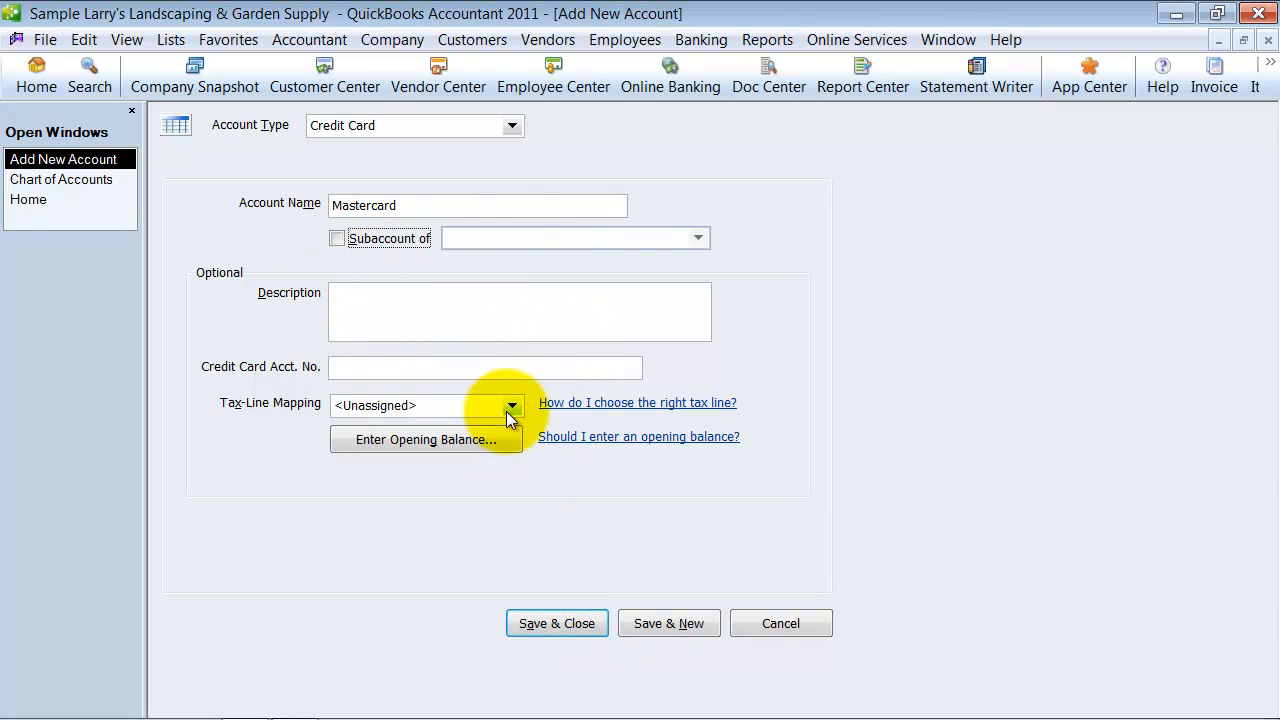
mouse_move(566, 639)
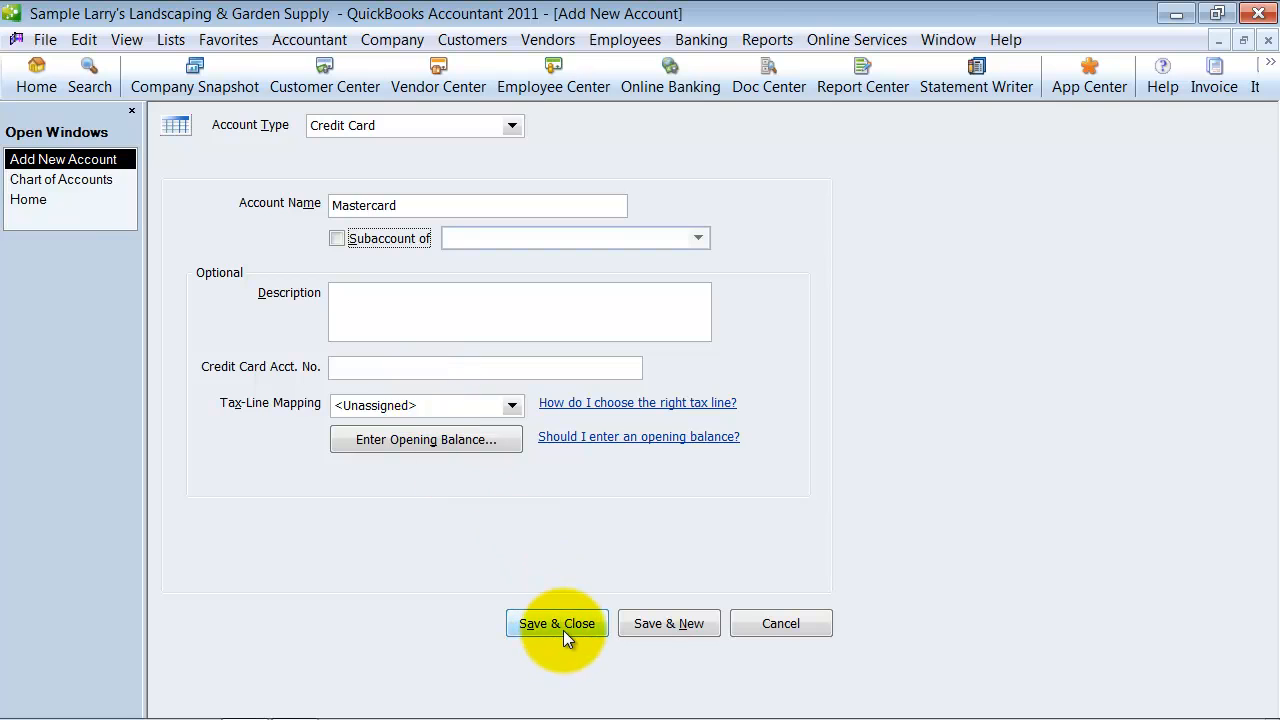
left_click(557, 623)
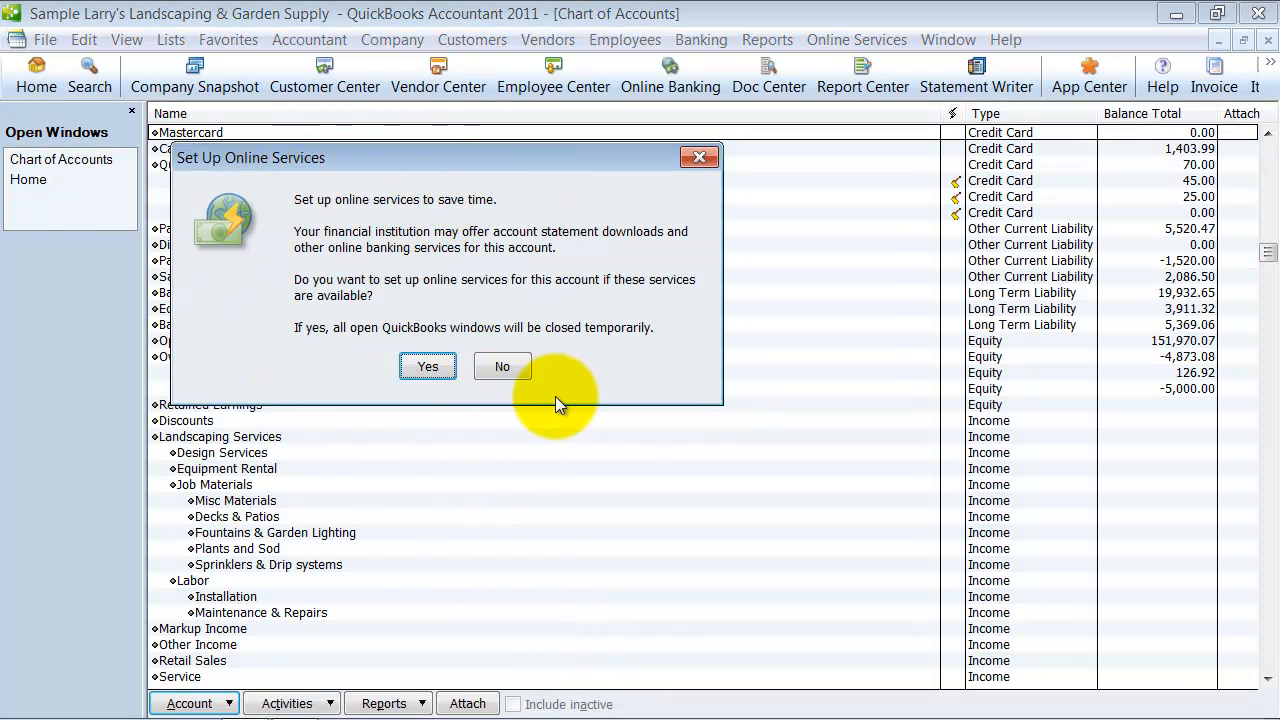
mouse_move(527, 363)
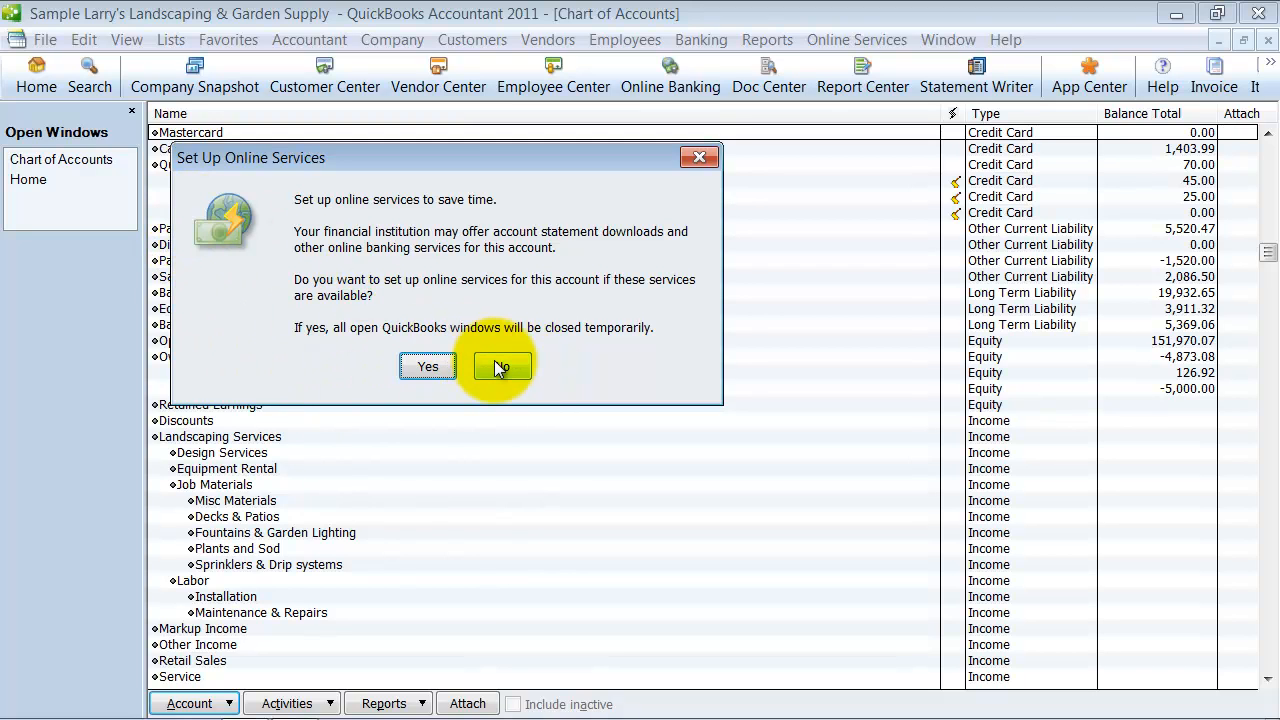
Decline online services, select Mastercard, and start a blank credit card charge.
left_click(500, 366)
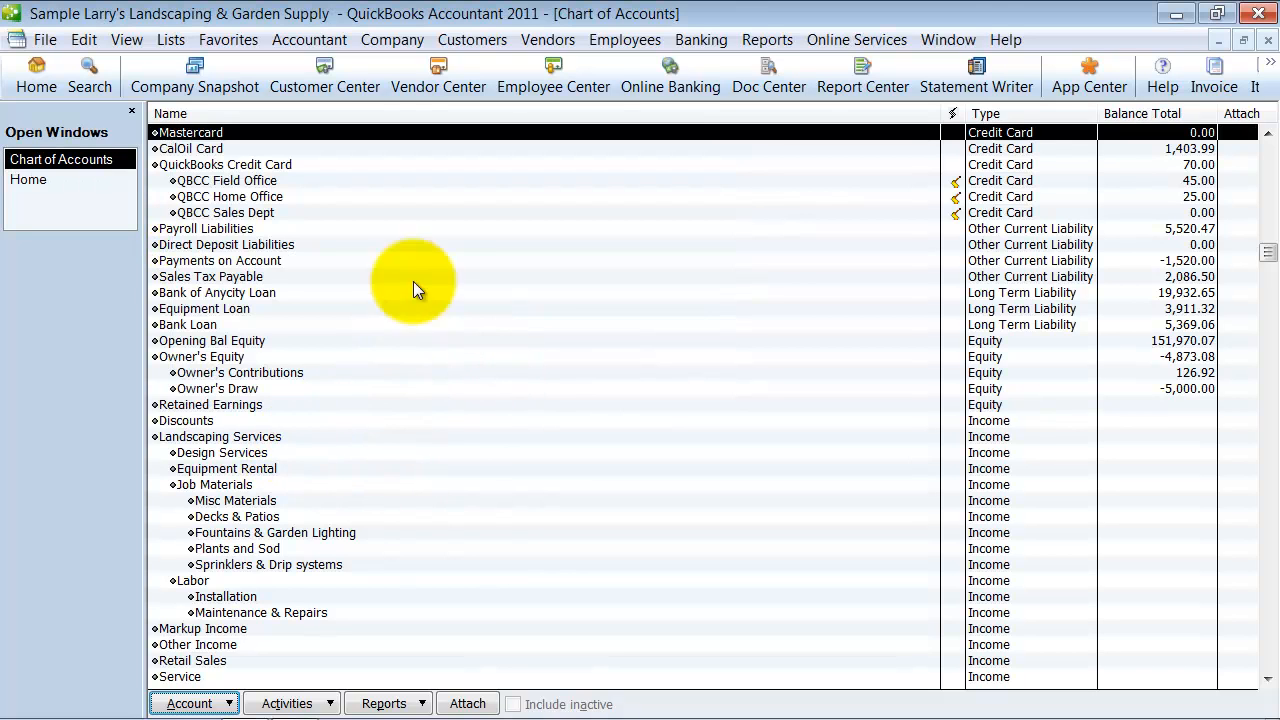
left_click(190, 132)
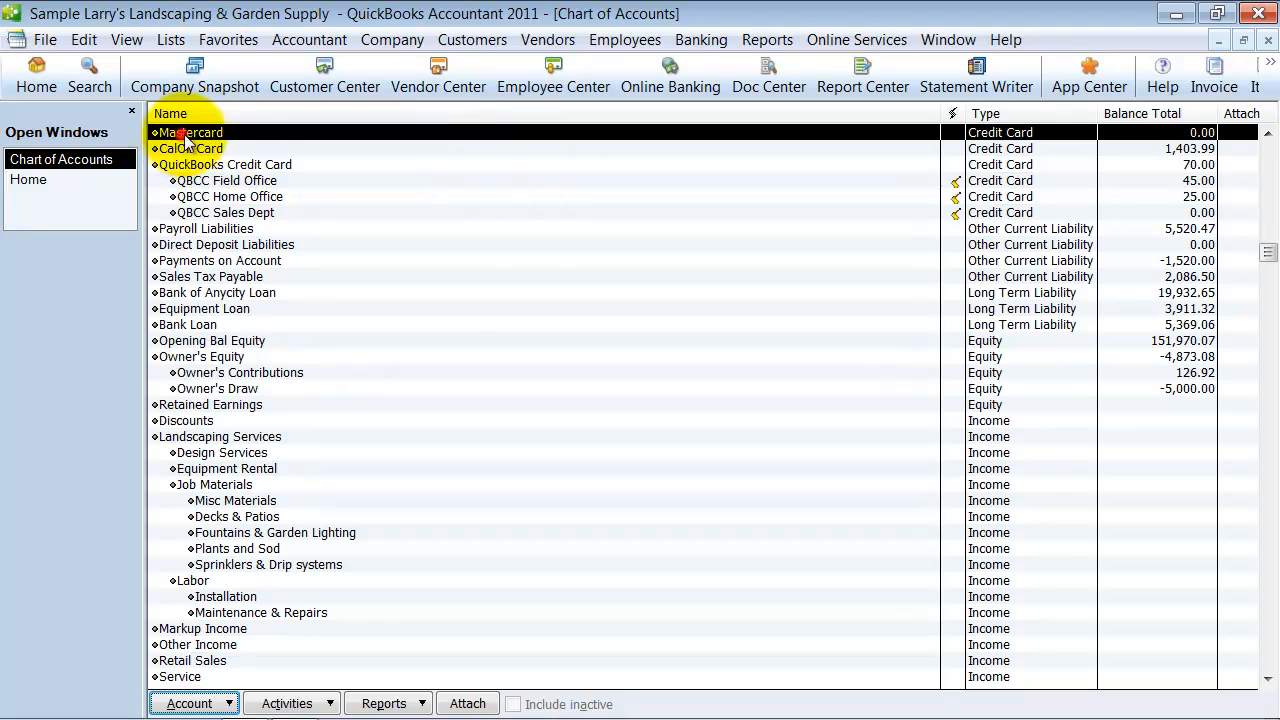
left_click(700, 39)
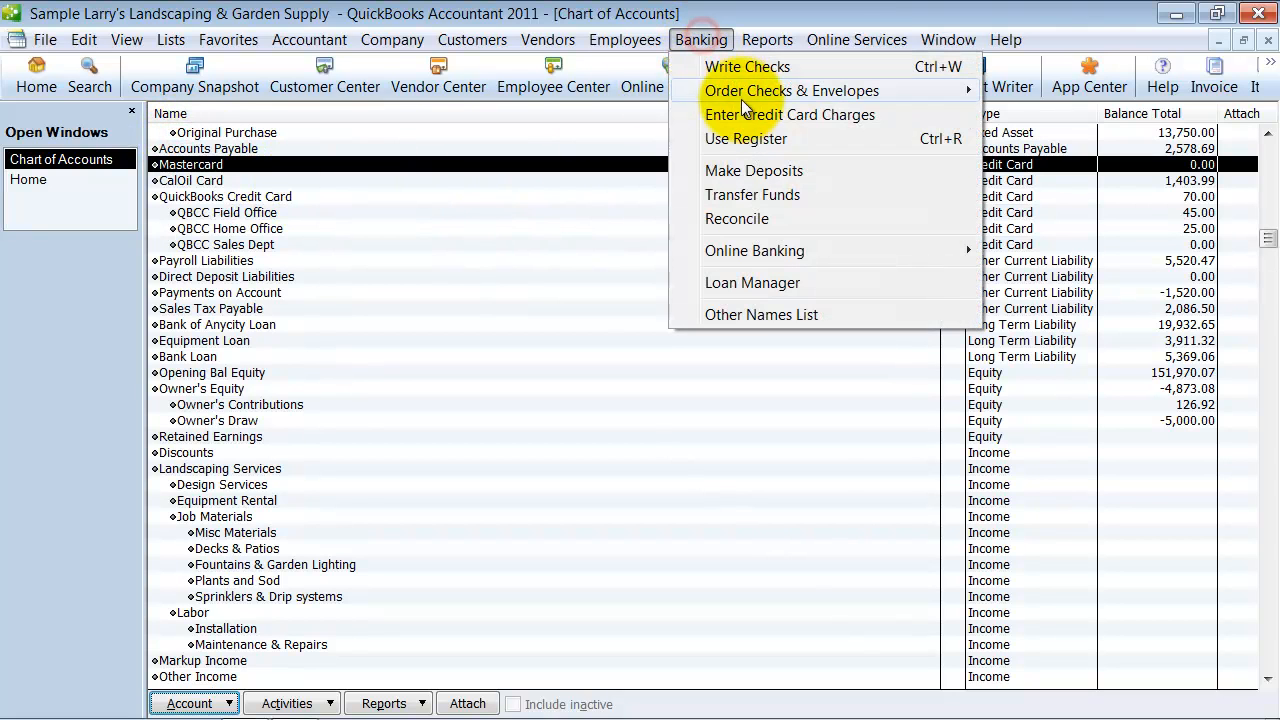
left_click(790, 114)
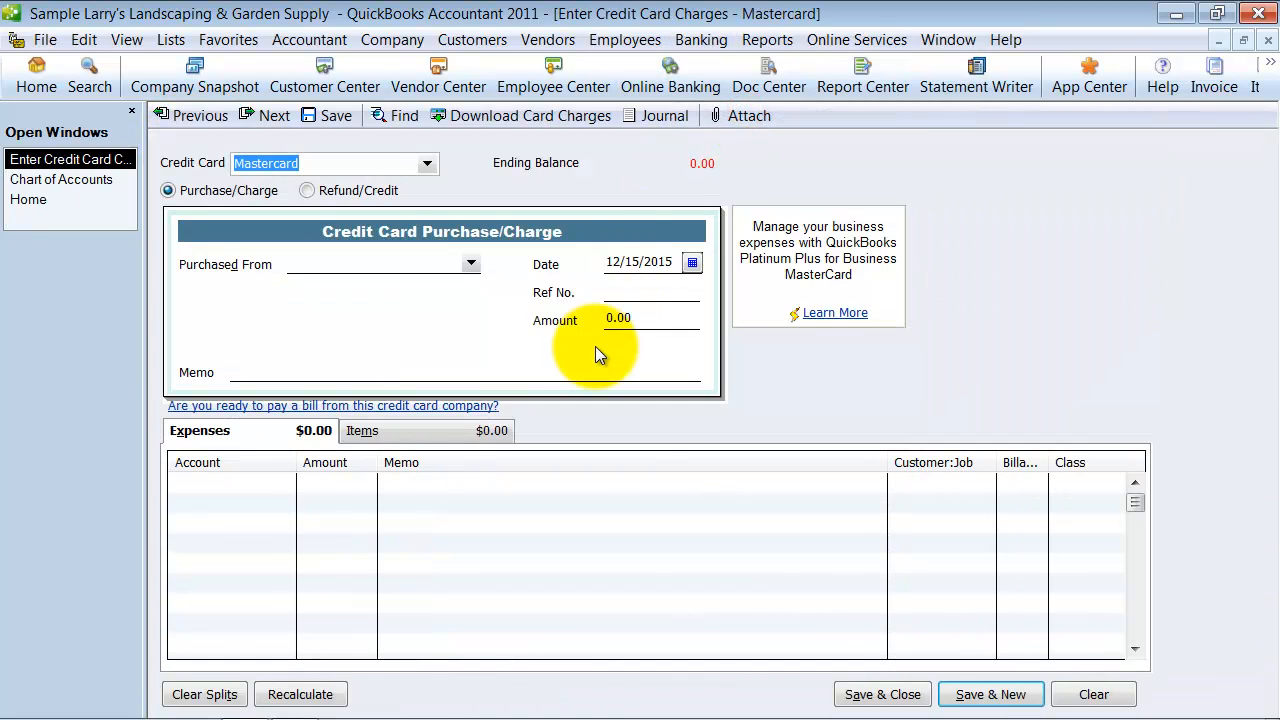
mouse_move(1005, 163)
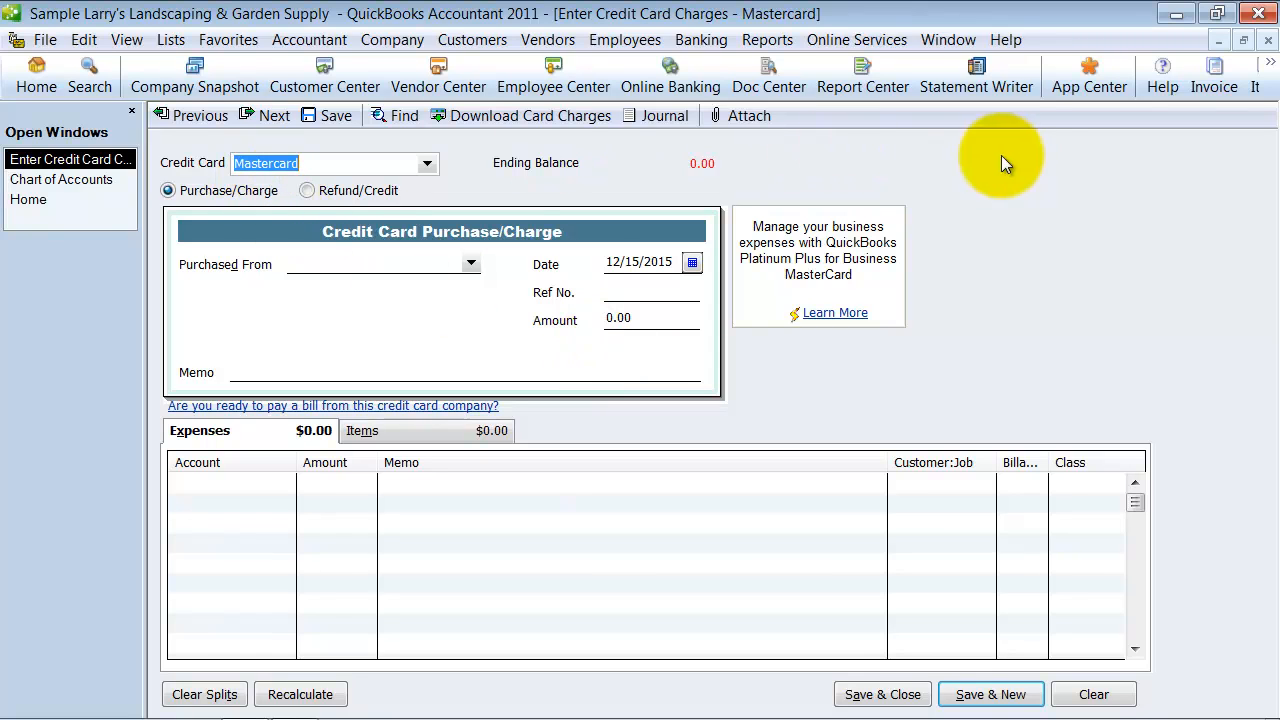
mouse_move(800, 110)
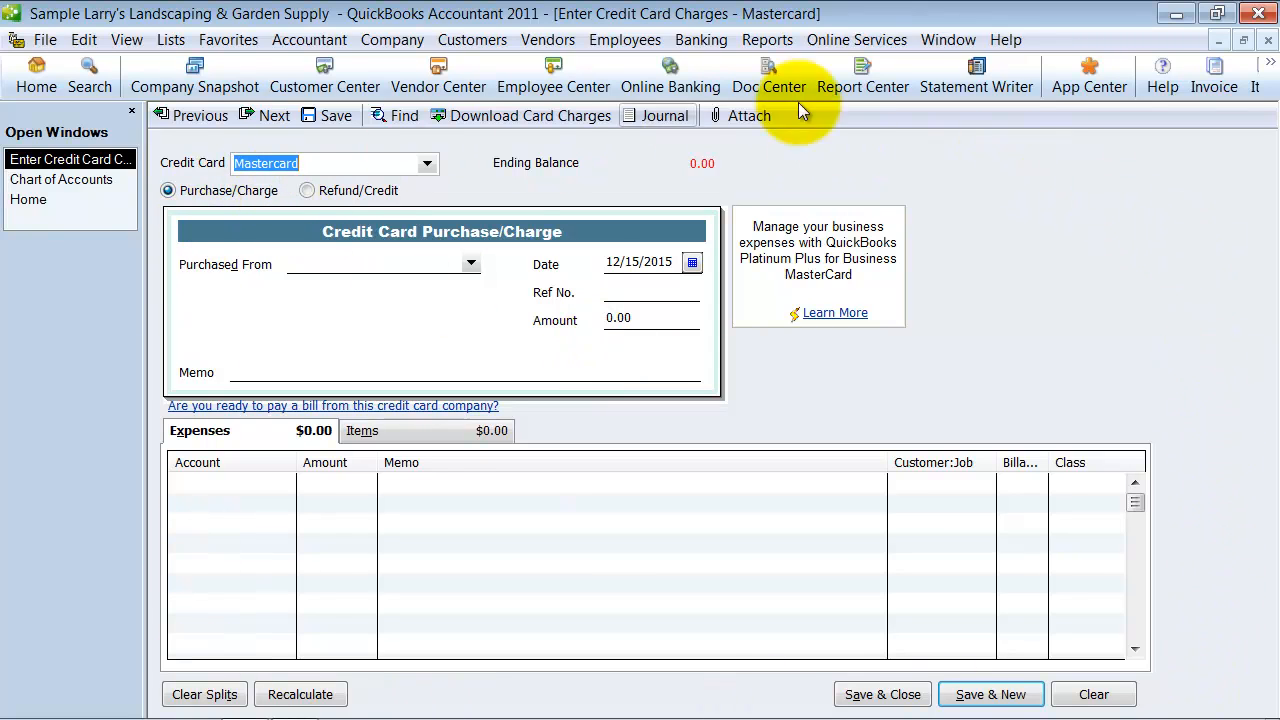
mouse_move(598, 578)
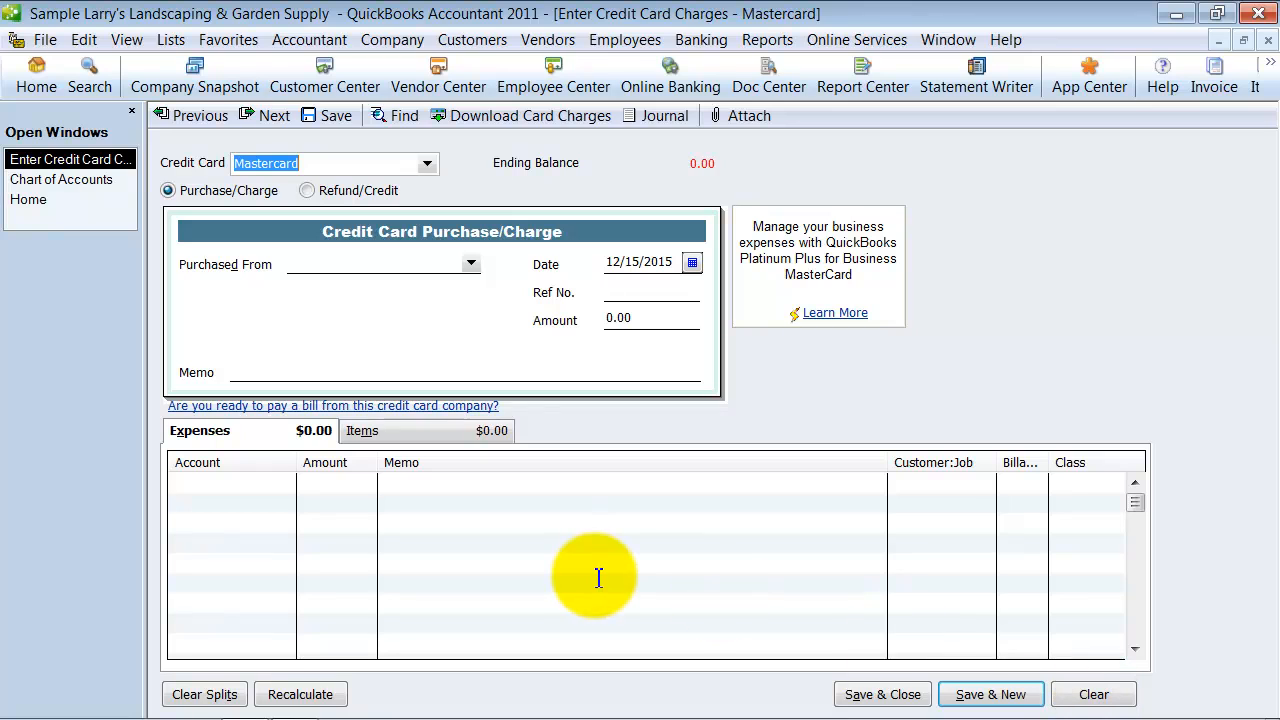
mouse_move(426, 163)
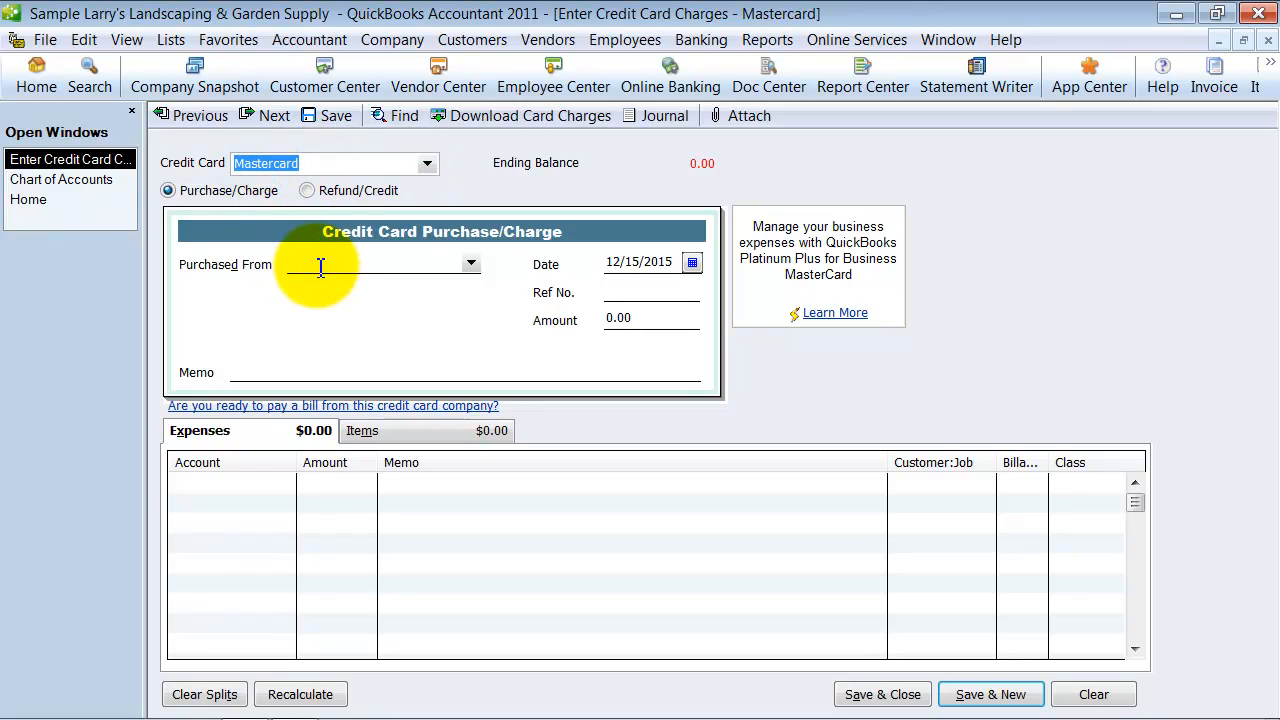
Set Conner Garden Supplies as the Purchased From vendor on the charge.
left_click(470, 263)
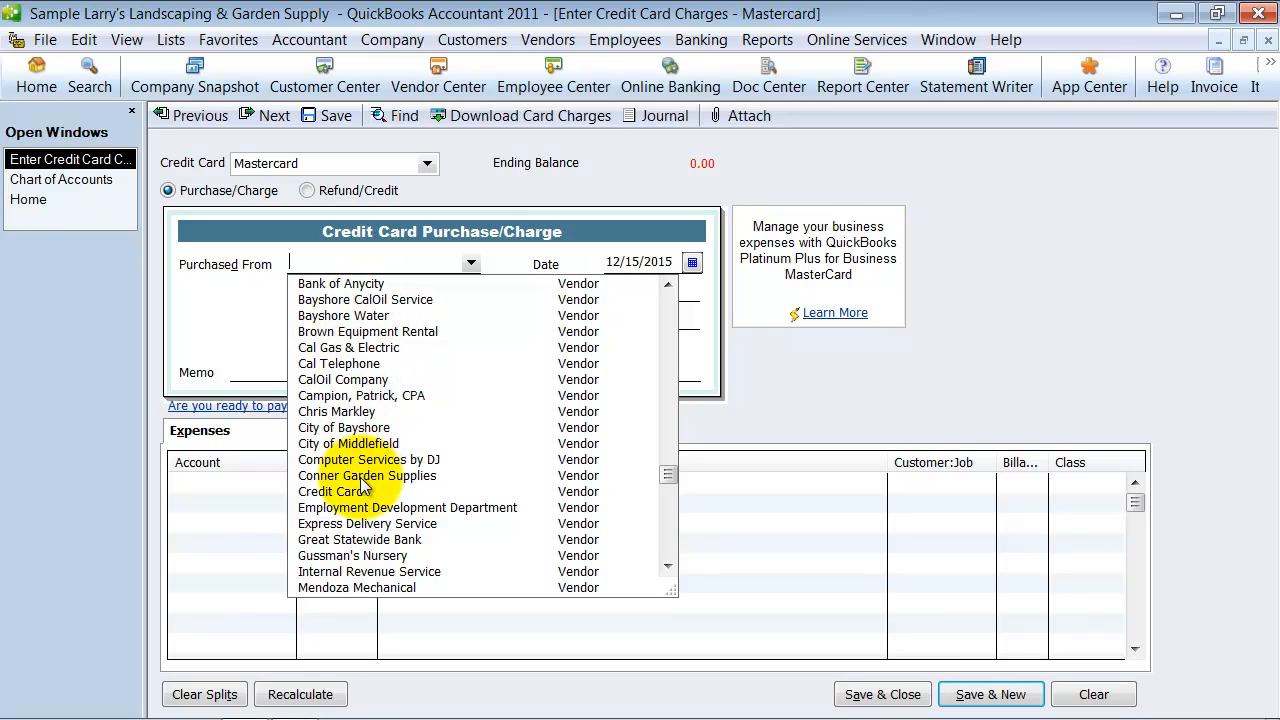
left_click(366, 475)
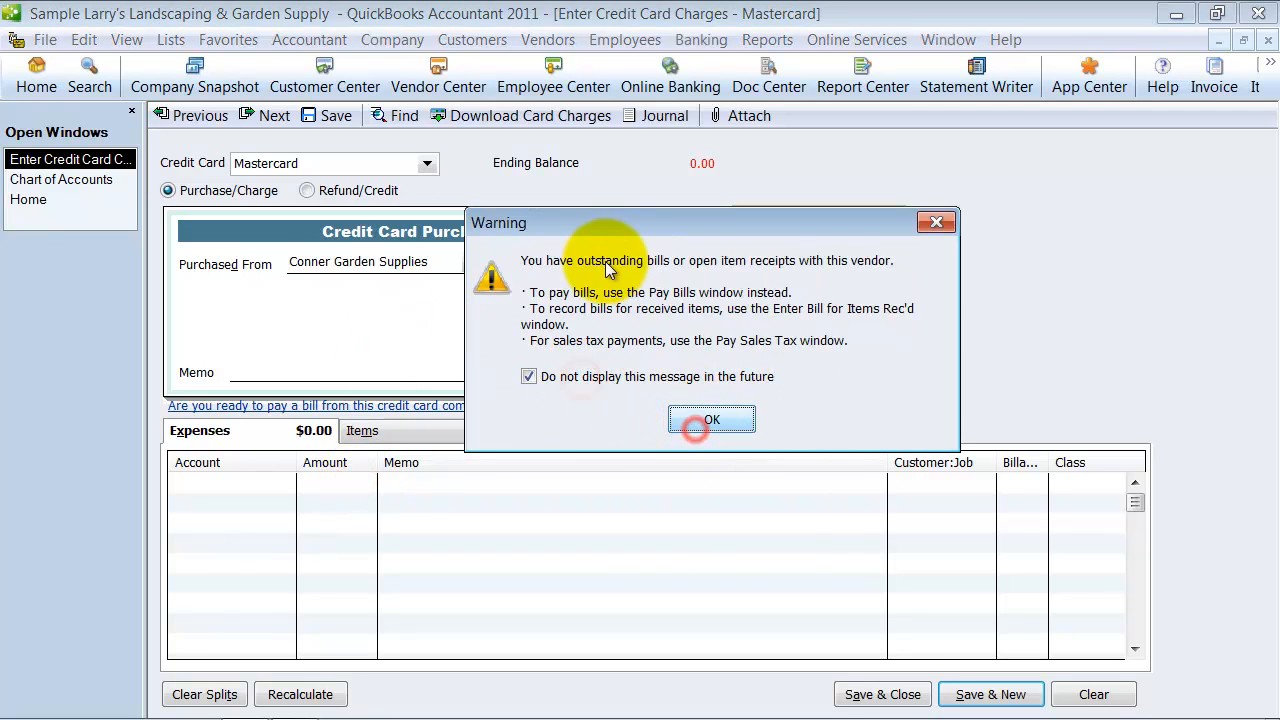
Save two 2,000.00 Automobile:Fuel charges dated in the previous month to Mastercard.
left_click(711, 419)
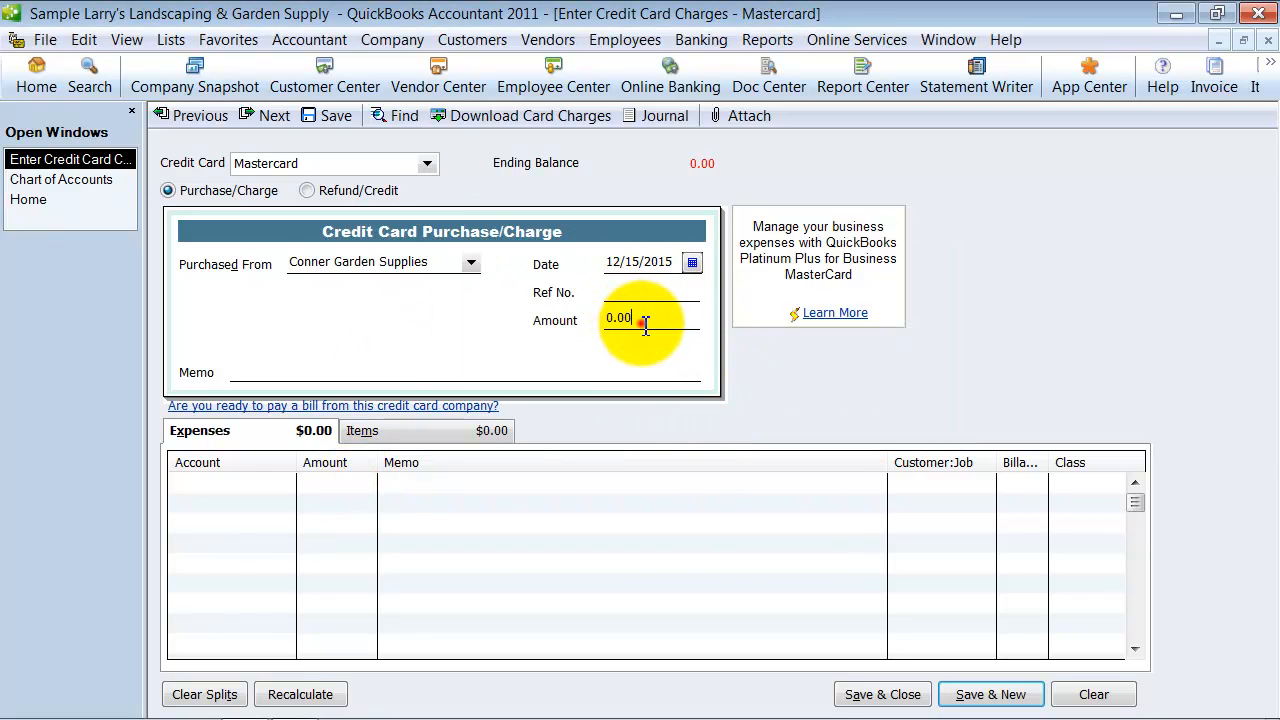
type("2000")
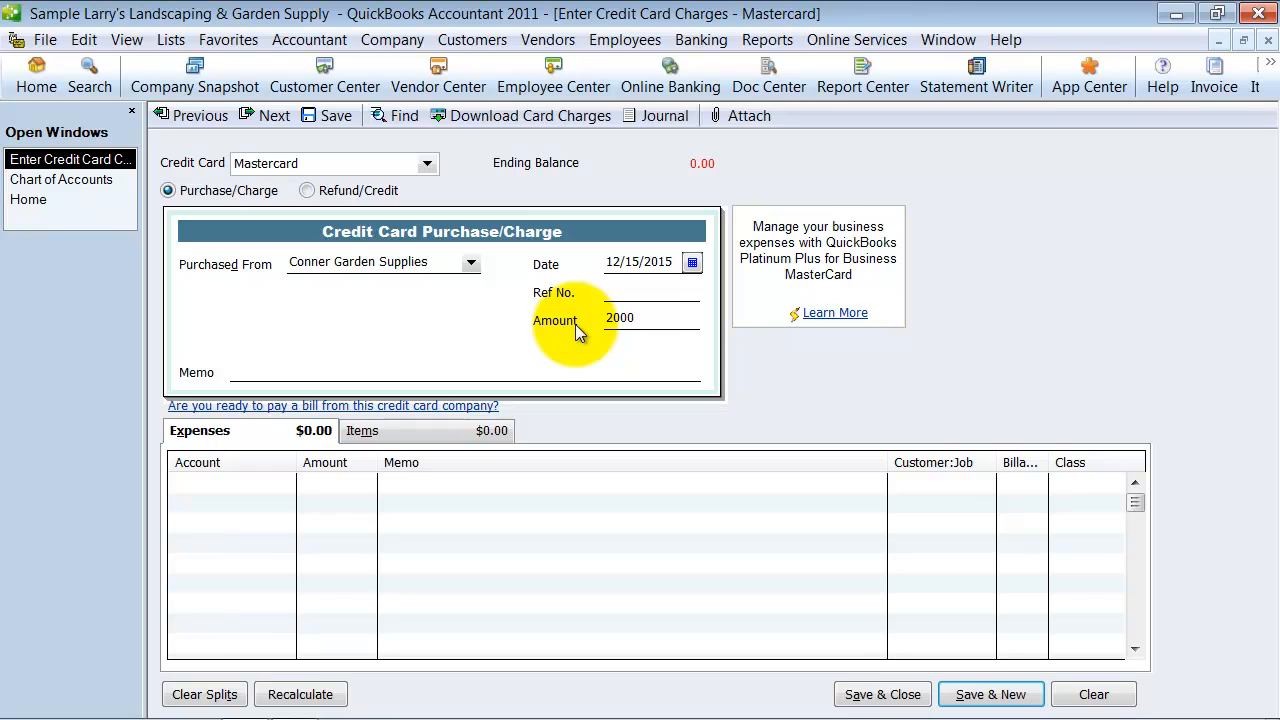
left_click(693, 261)
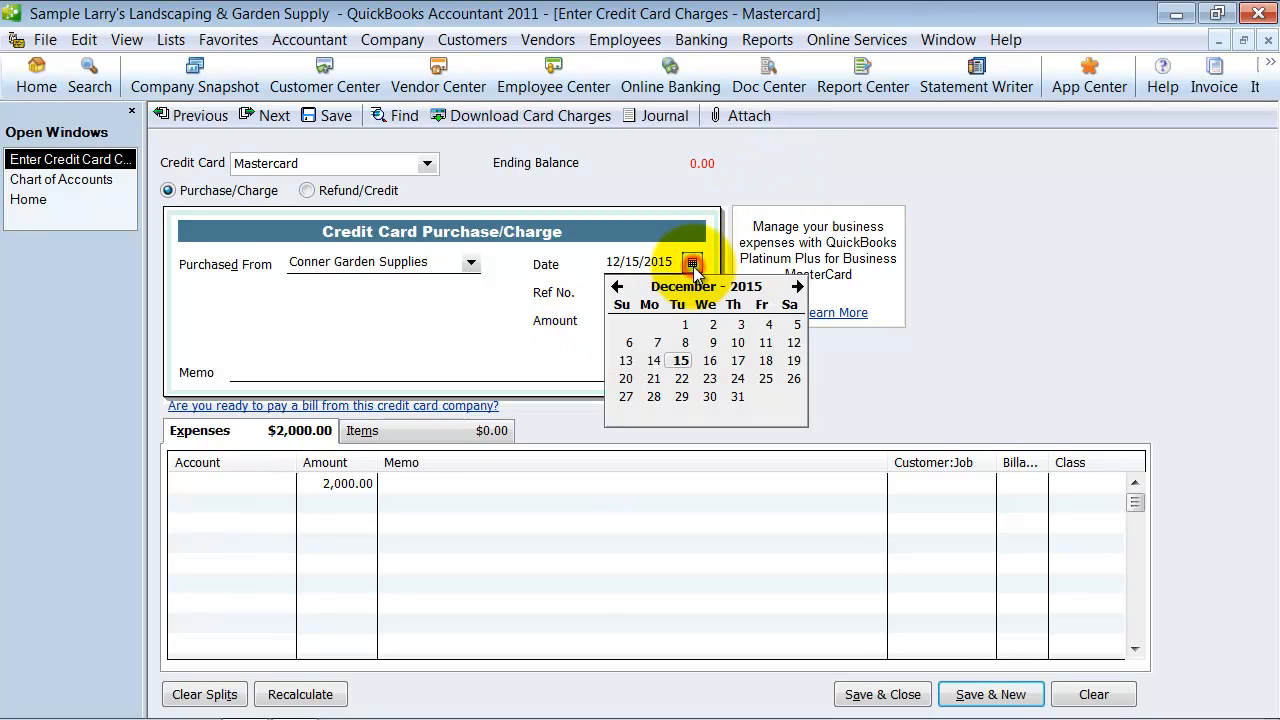
mouse_move(622, 305)
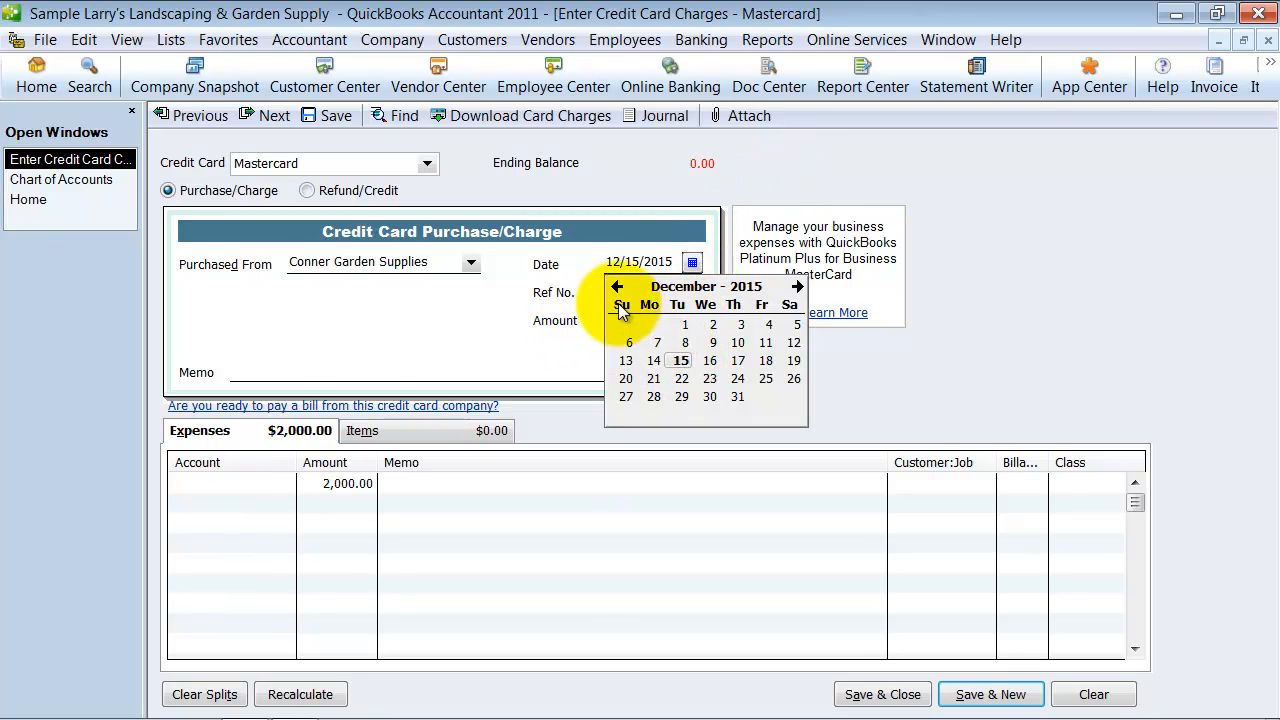
left_click(616, 287)
type("Automobile:Fuel")
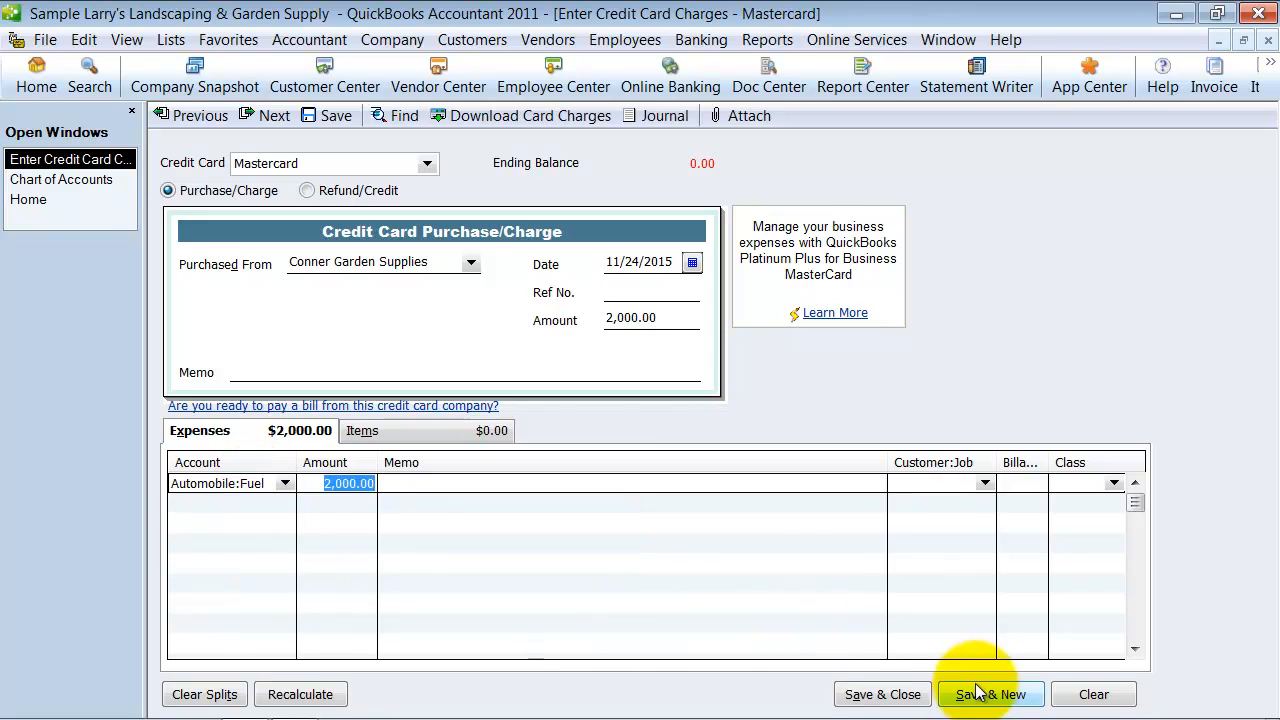
left_click(1005, 694)
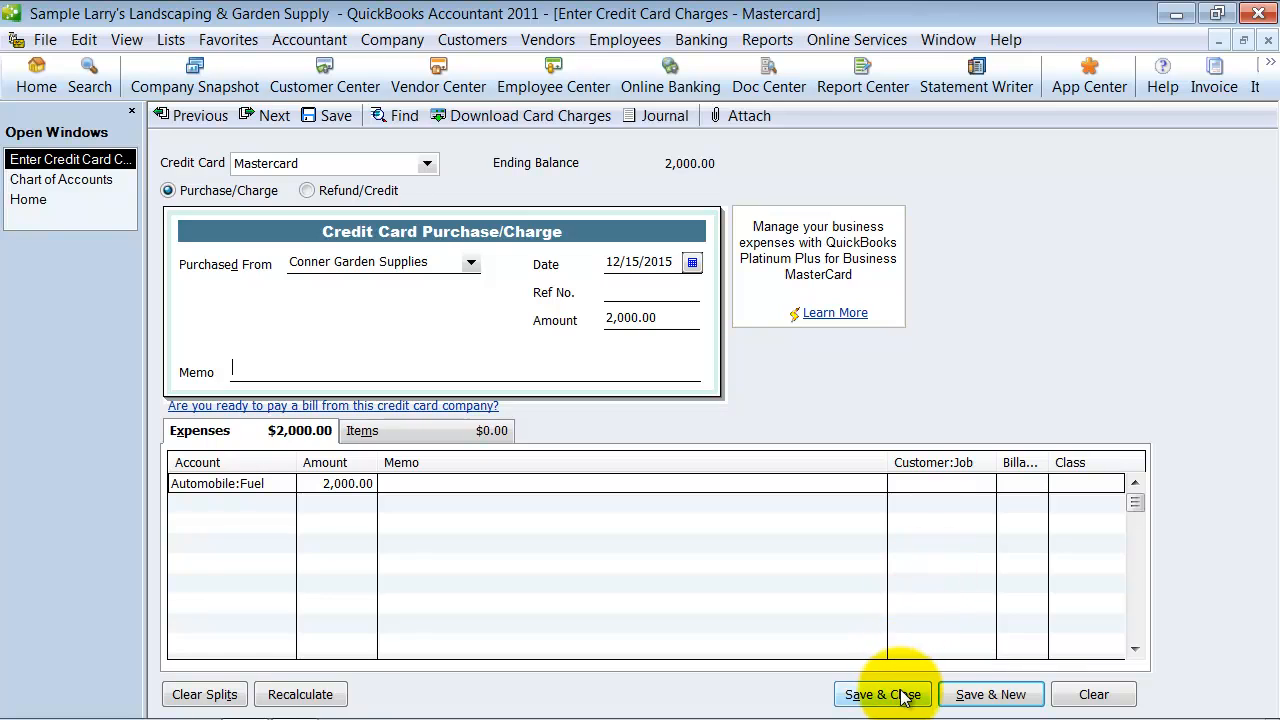
mouse_move(532, 462)
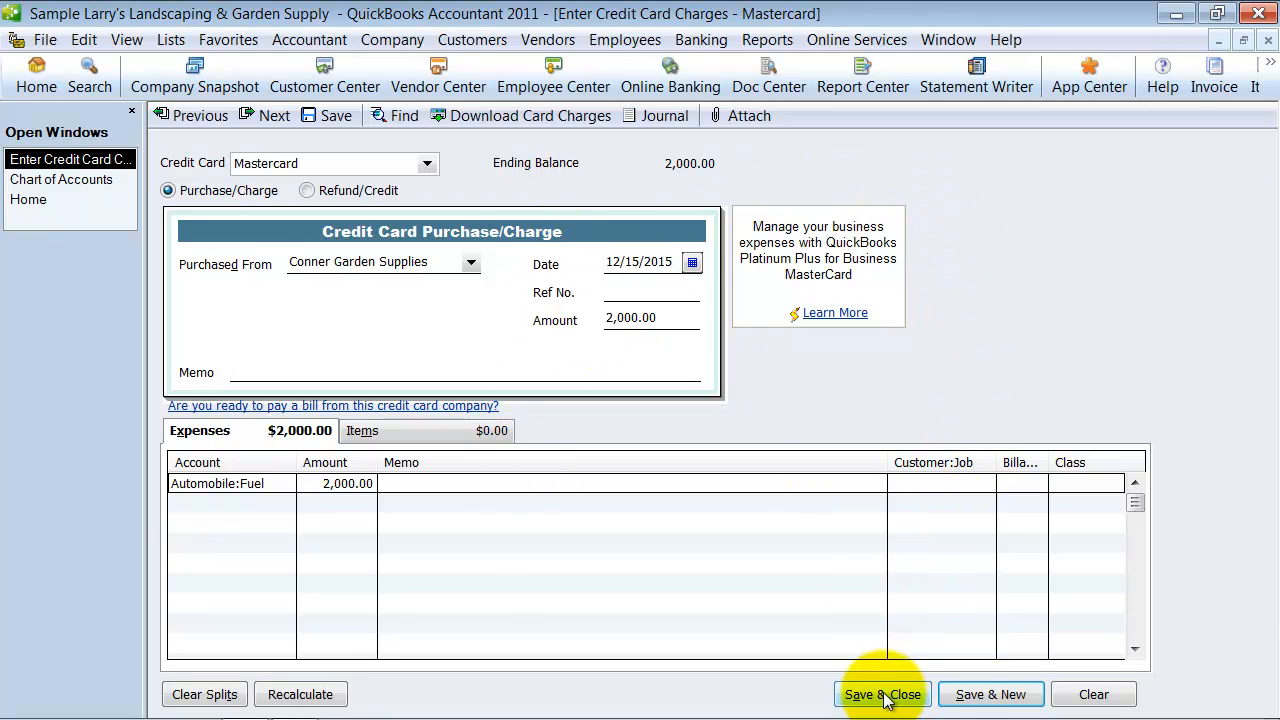
mouse_move(990, 694)
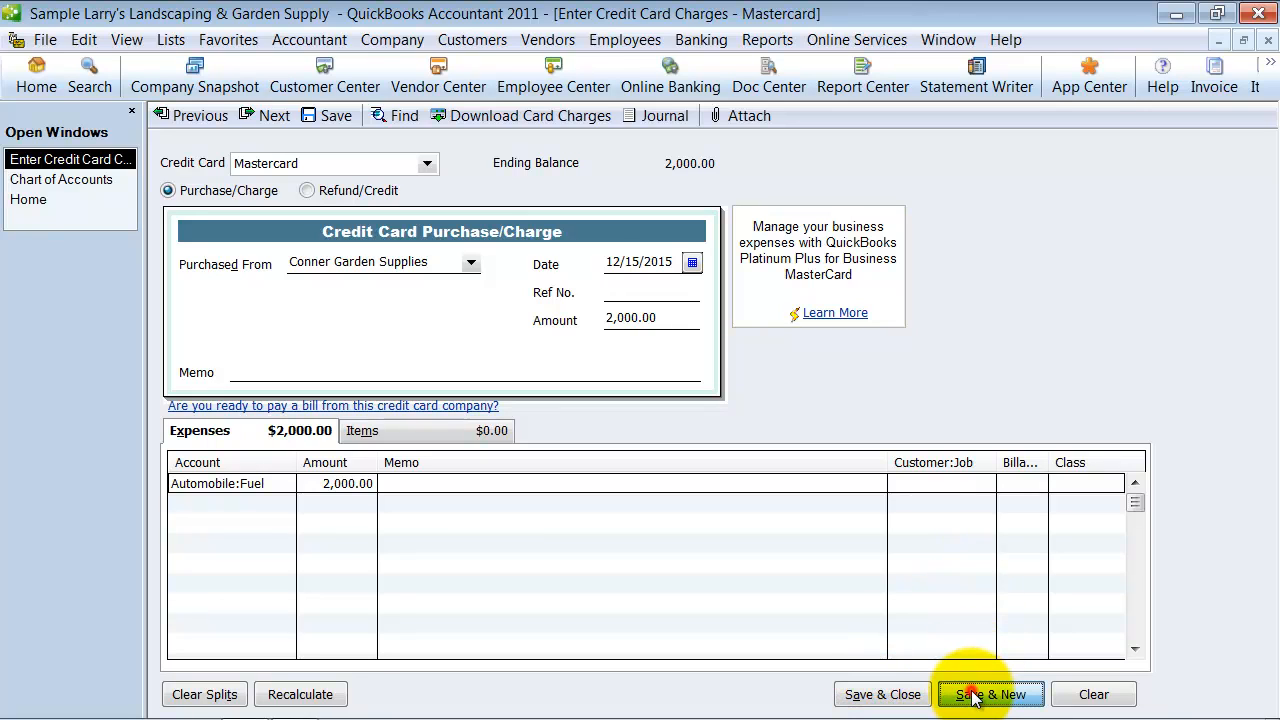
left_click(991, 694)
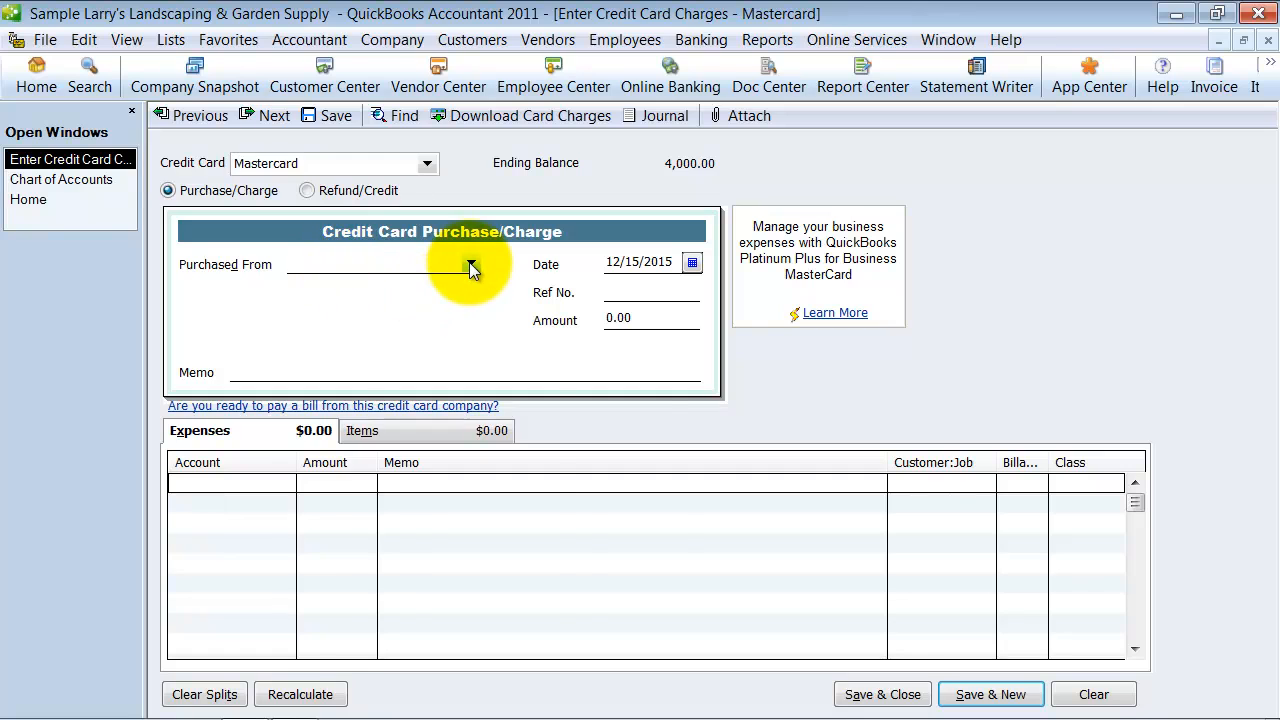
Fill in a 200.00 Mendoza Mechanical charge coded to Repairs:Building Repairs.
left_click(469, 264)
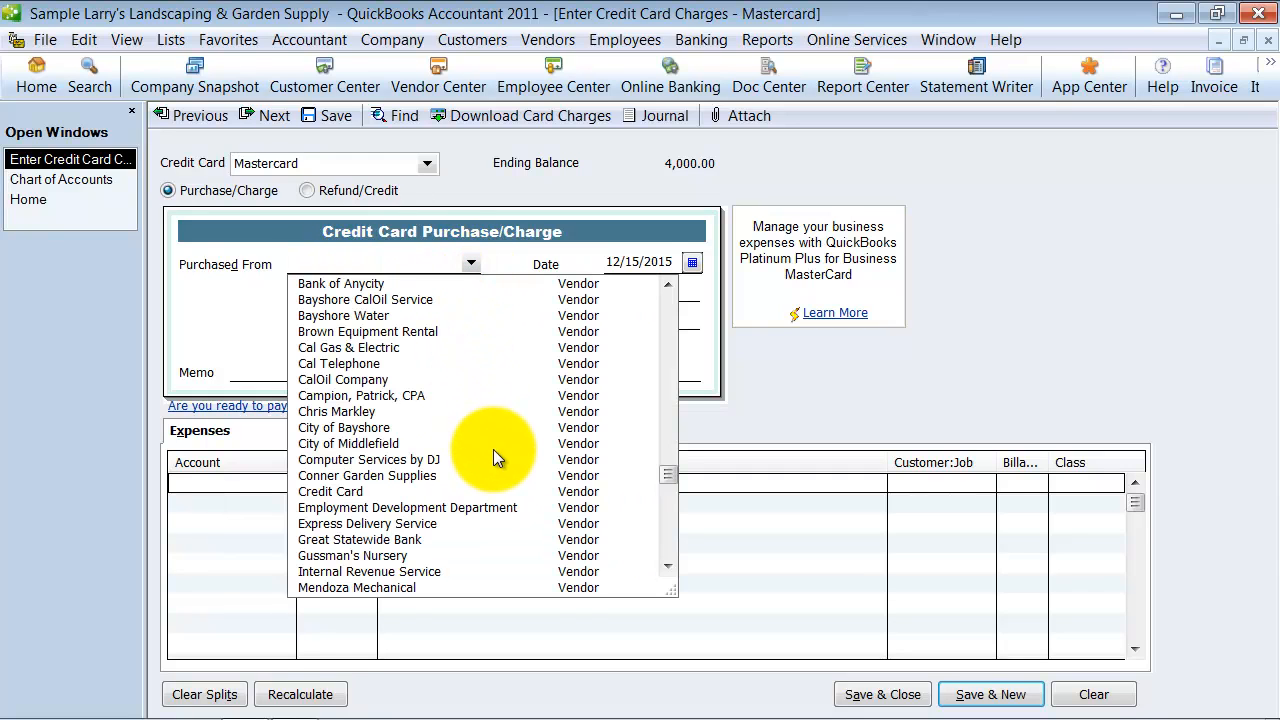
scroll("down", 3)
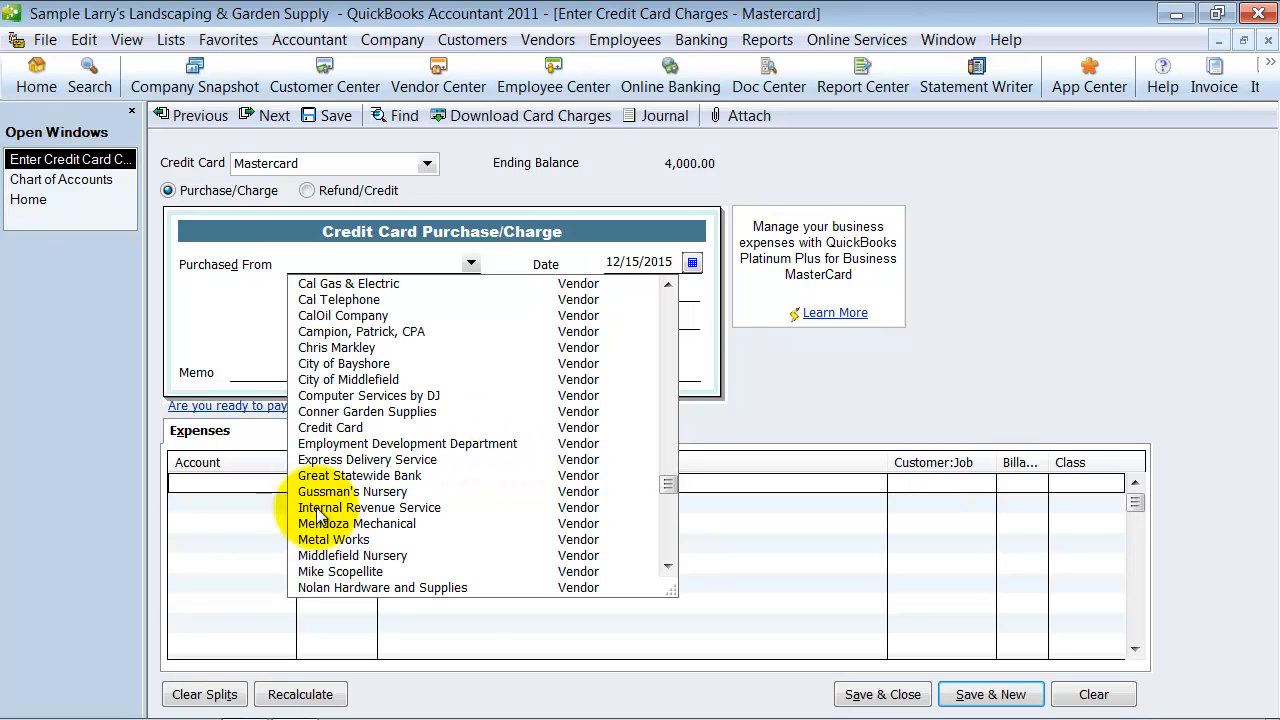
left_click(349, 523)
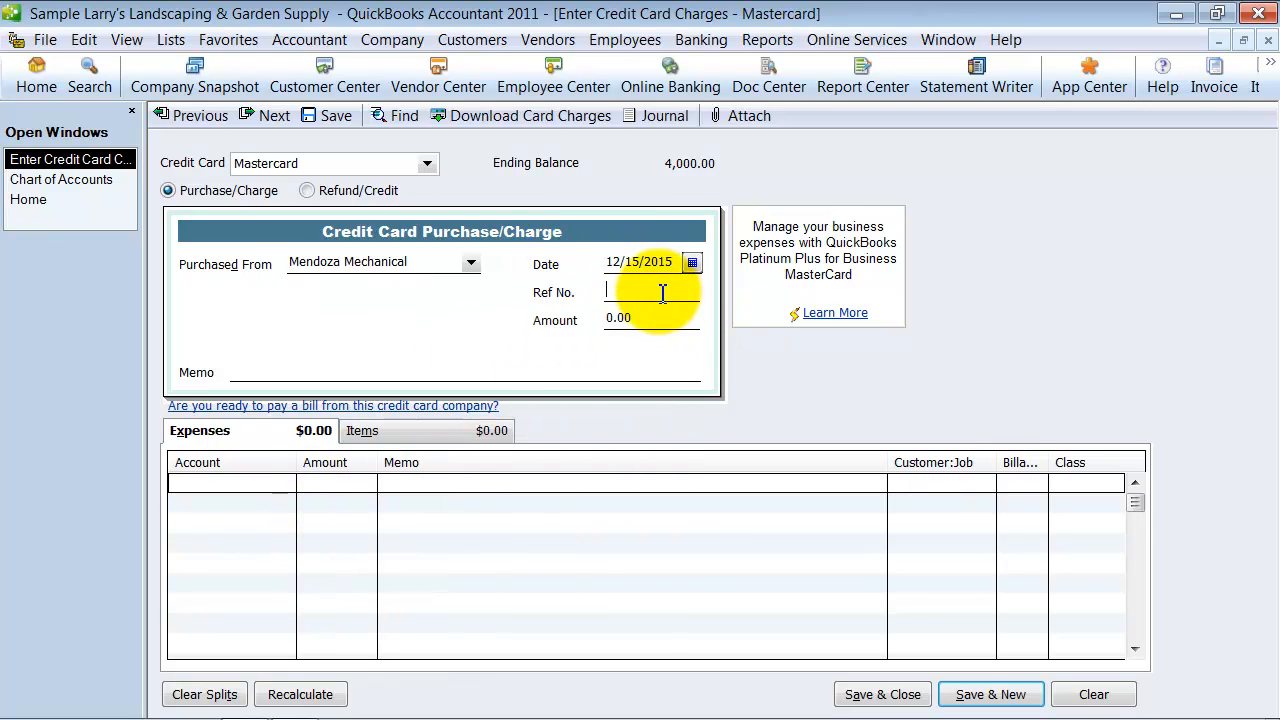
type("200.00")
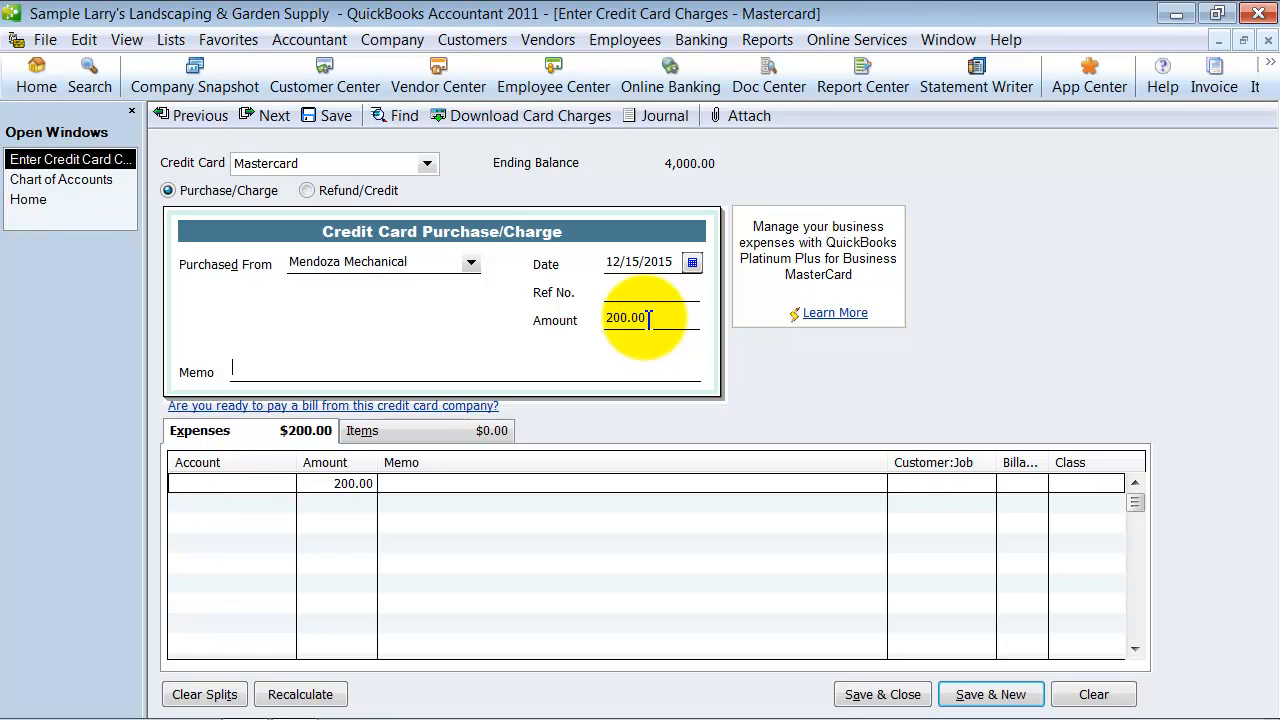
left_click(230, 482)
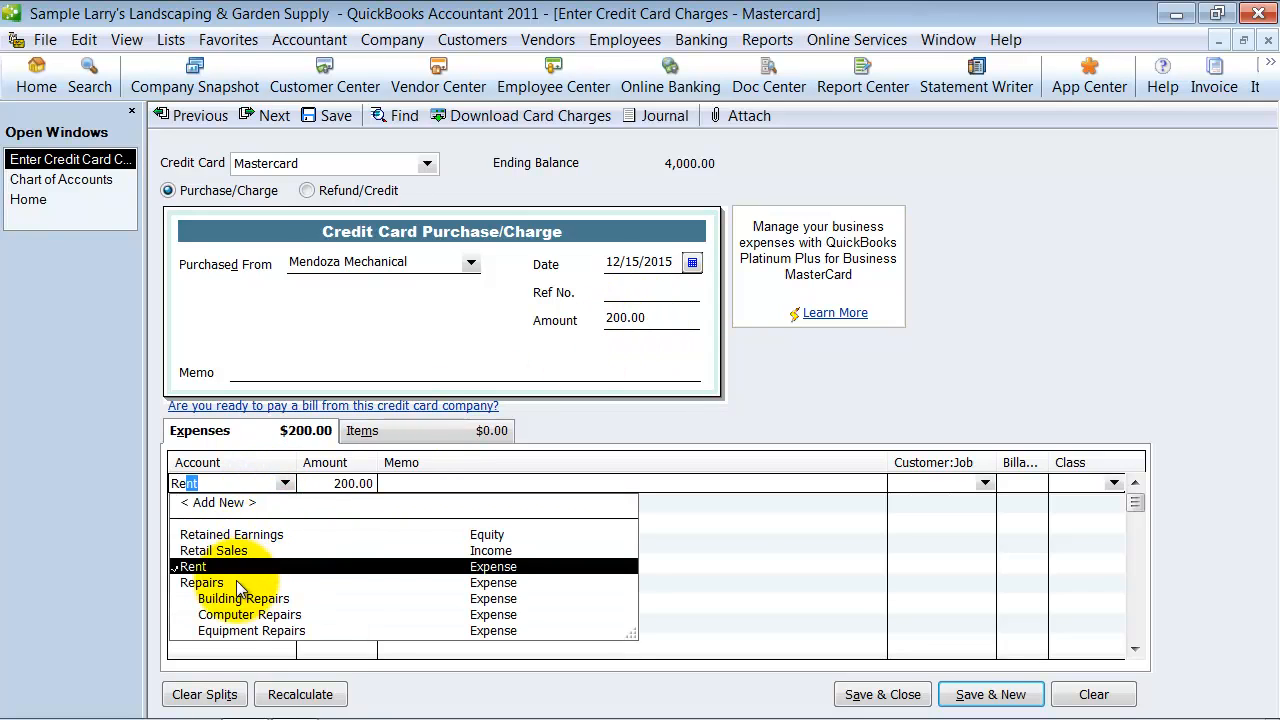
mouse_move(263, 504)
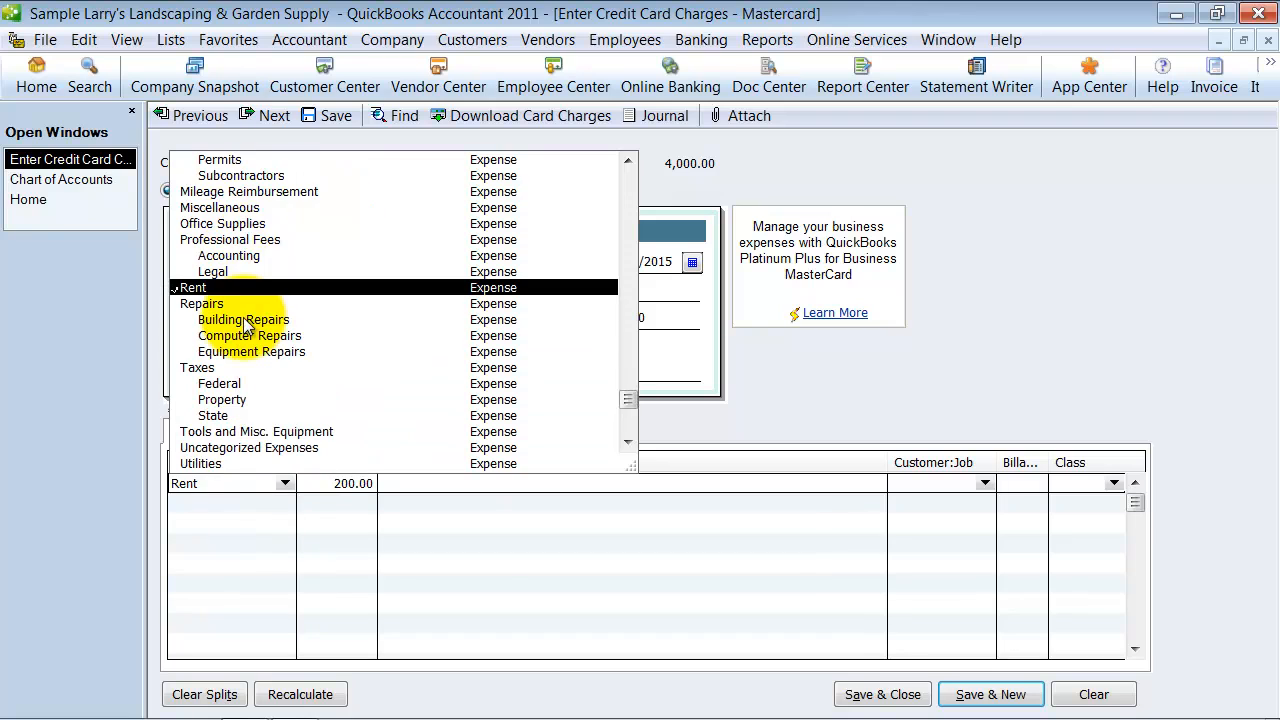
scroll("down", 3)
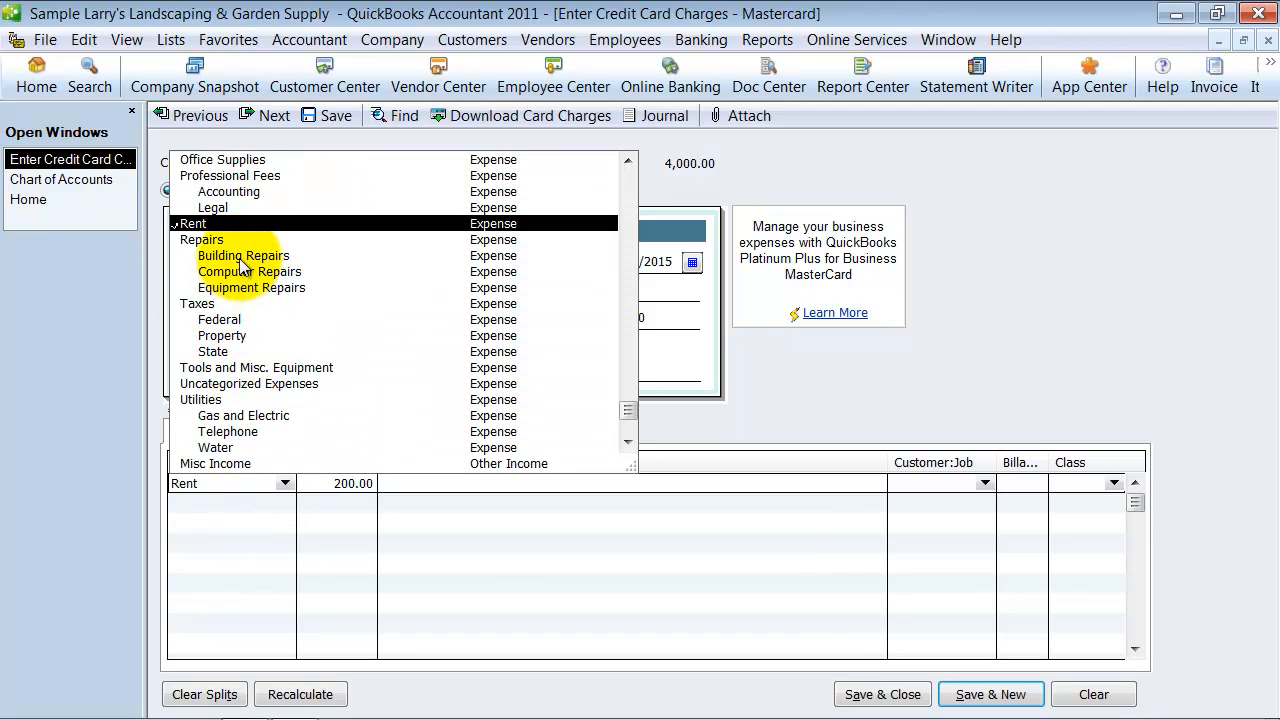
left_click(242, 255)
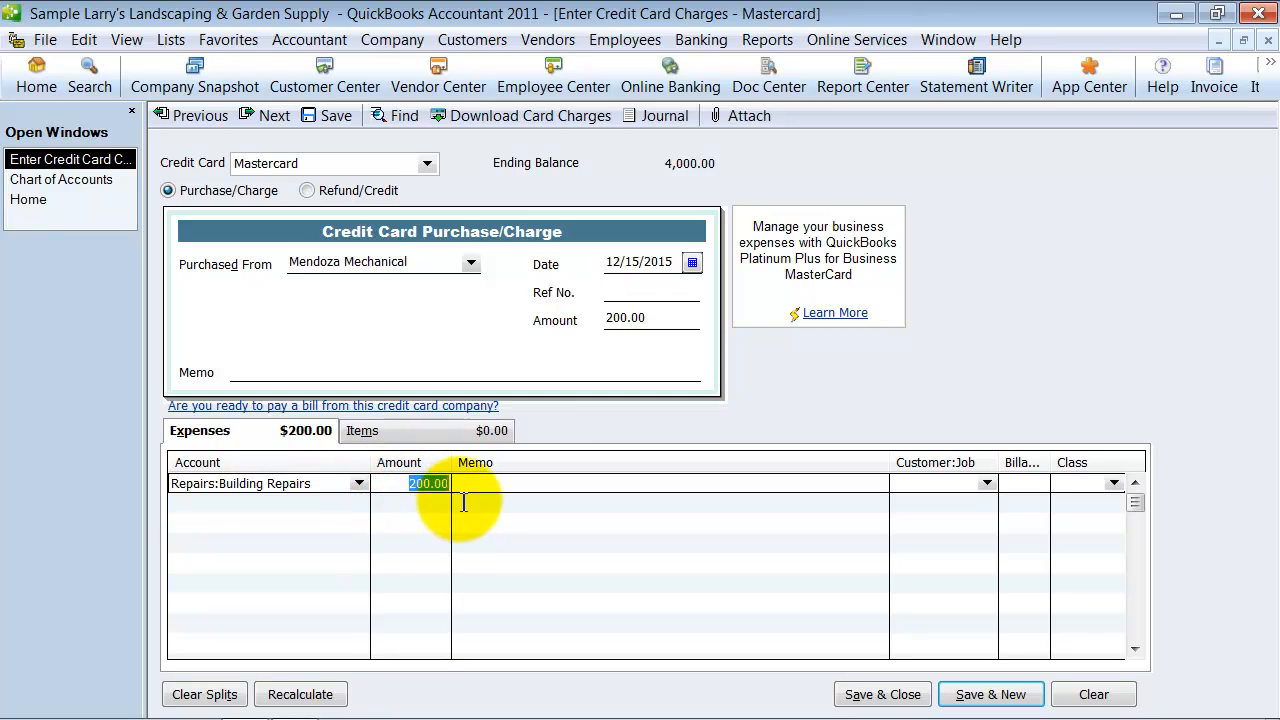
left_click(640, 262)
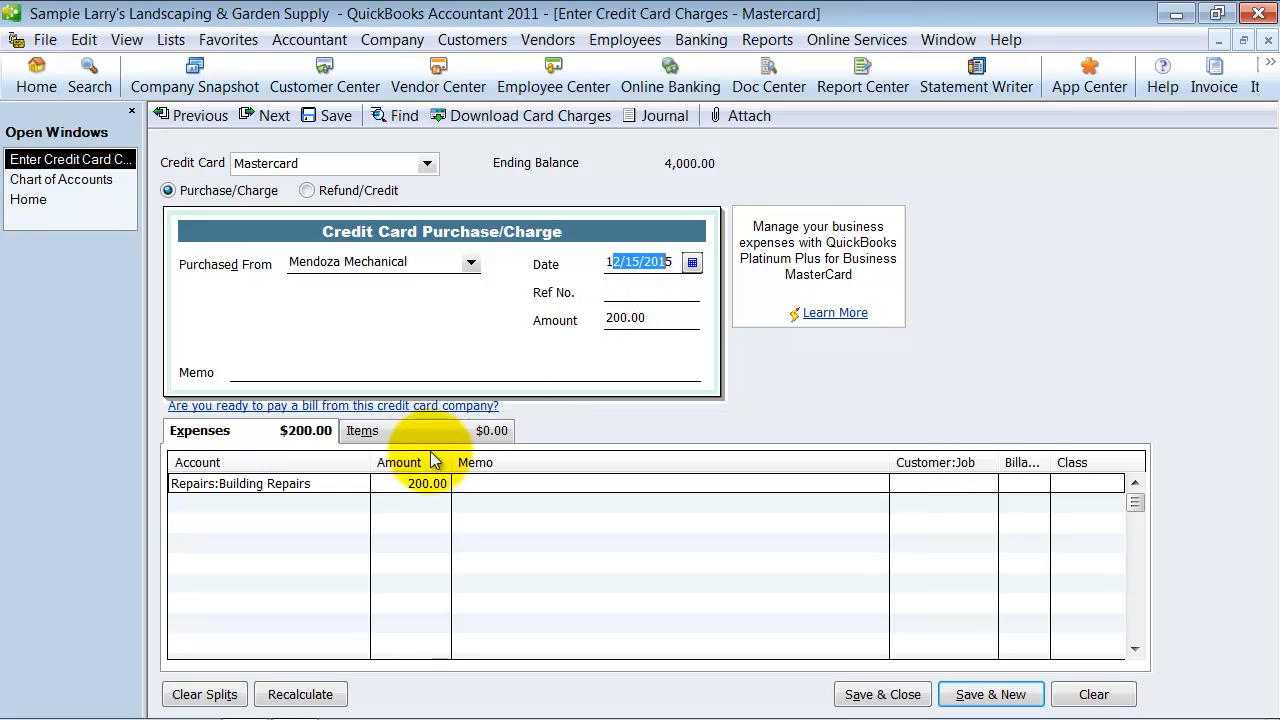
mouse_move(274, 232)
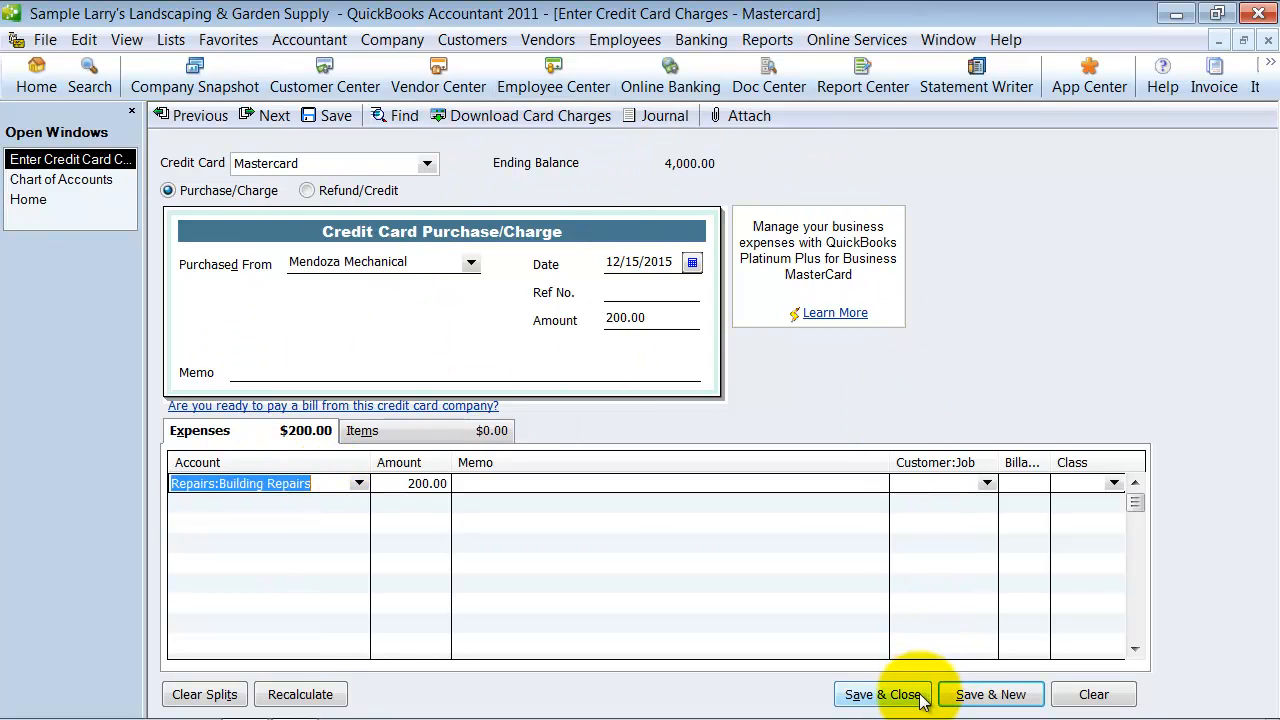
Save and close the repairs charge, then open Mastercard showing 4,200.00.
left_click(883, 694)
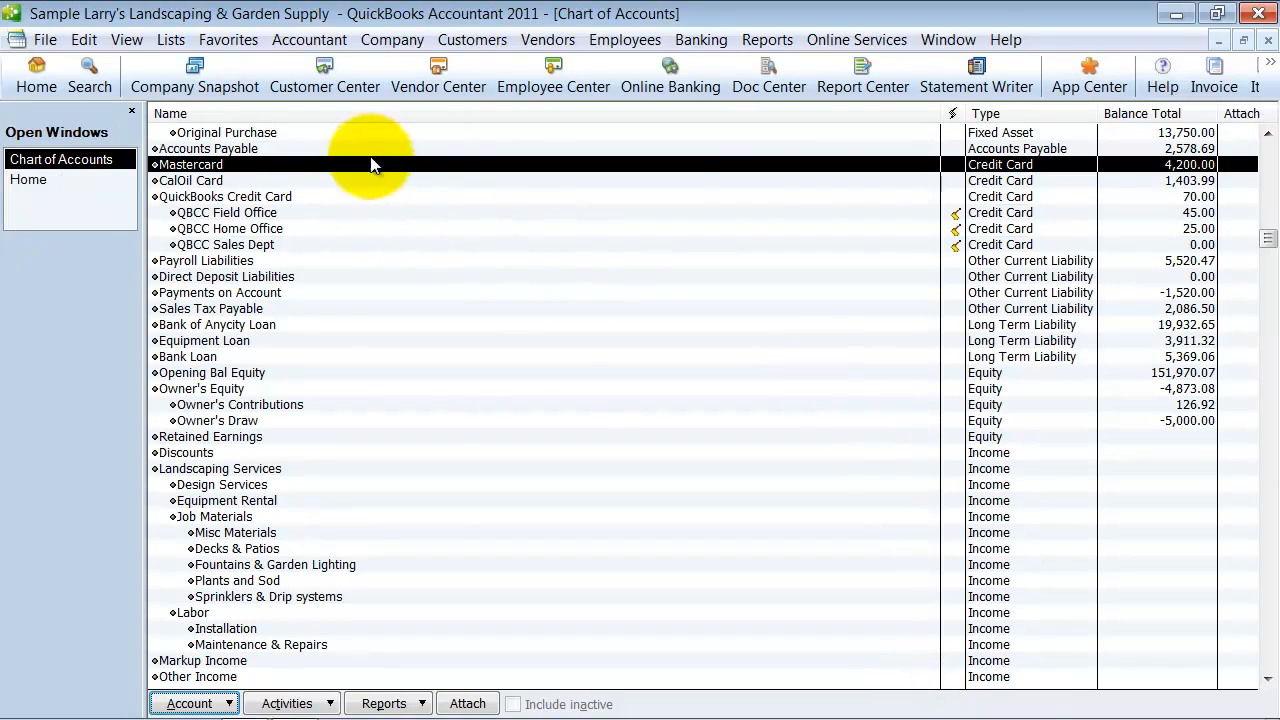
double_click(191, 164)
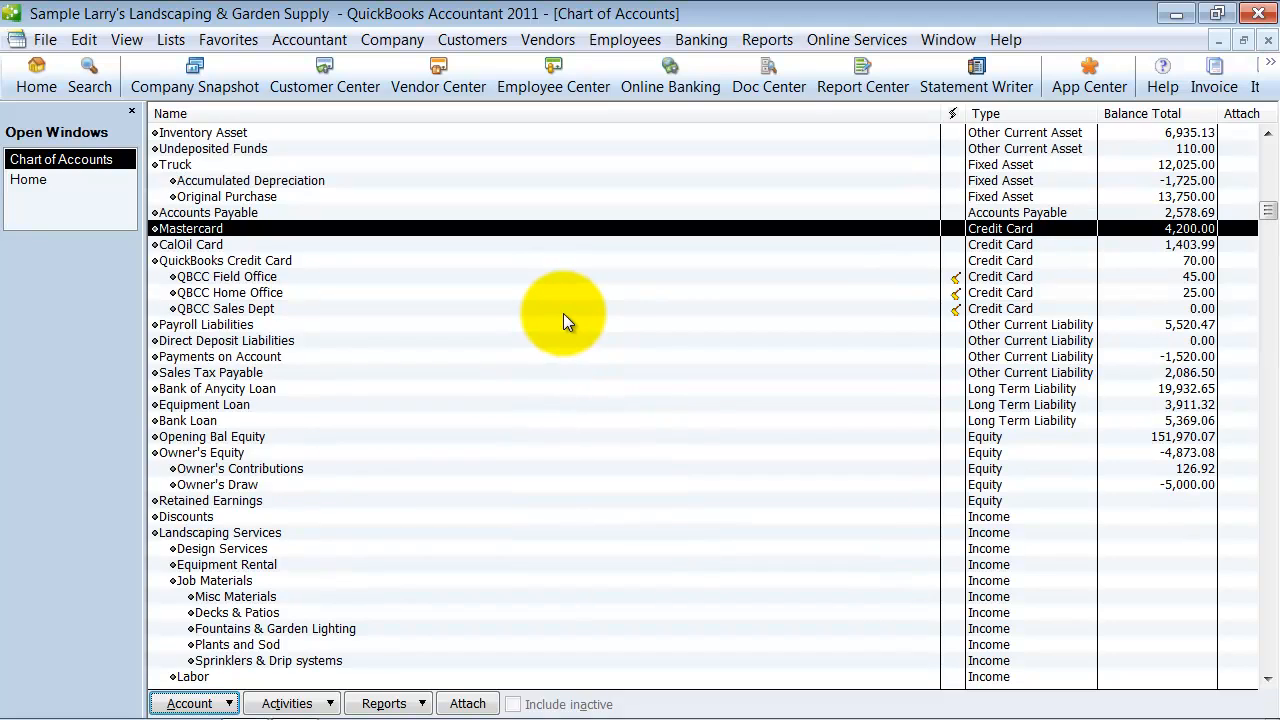
mouse_move(437, 238)
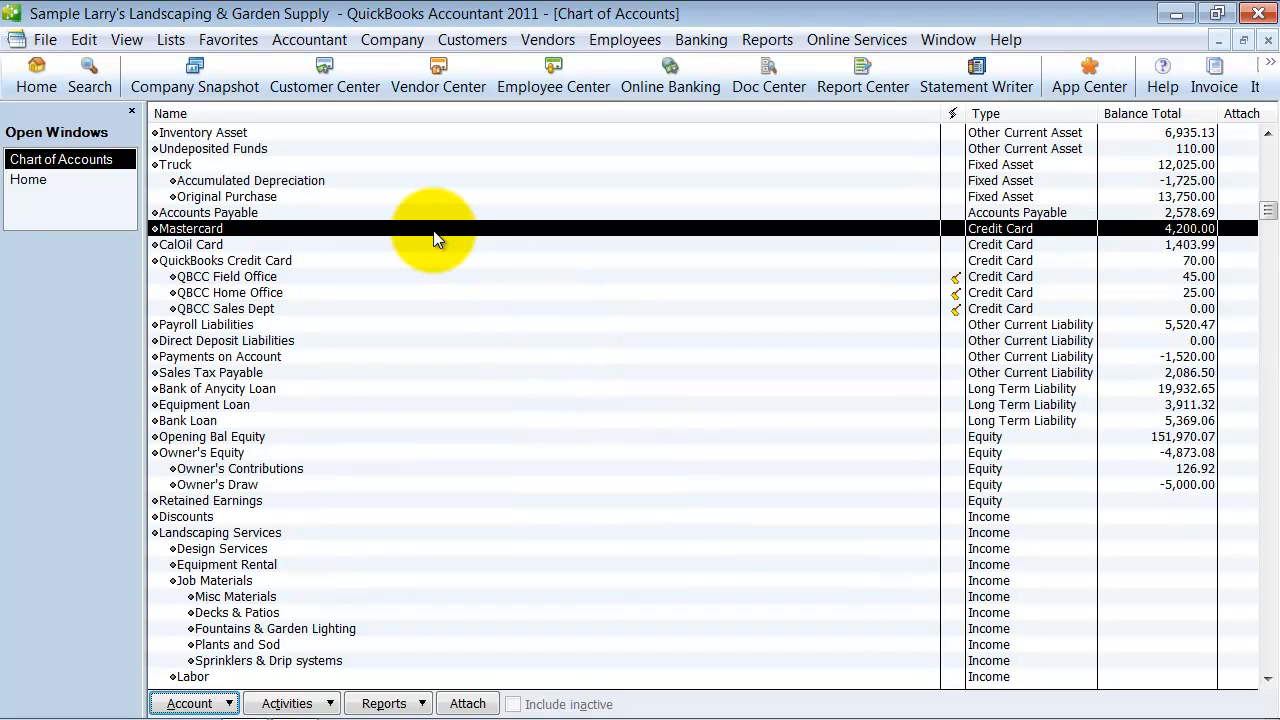